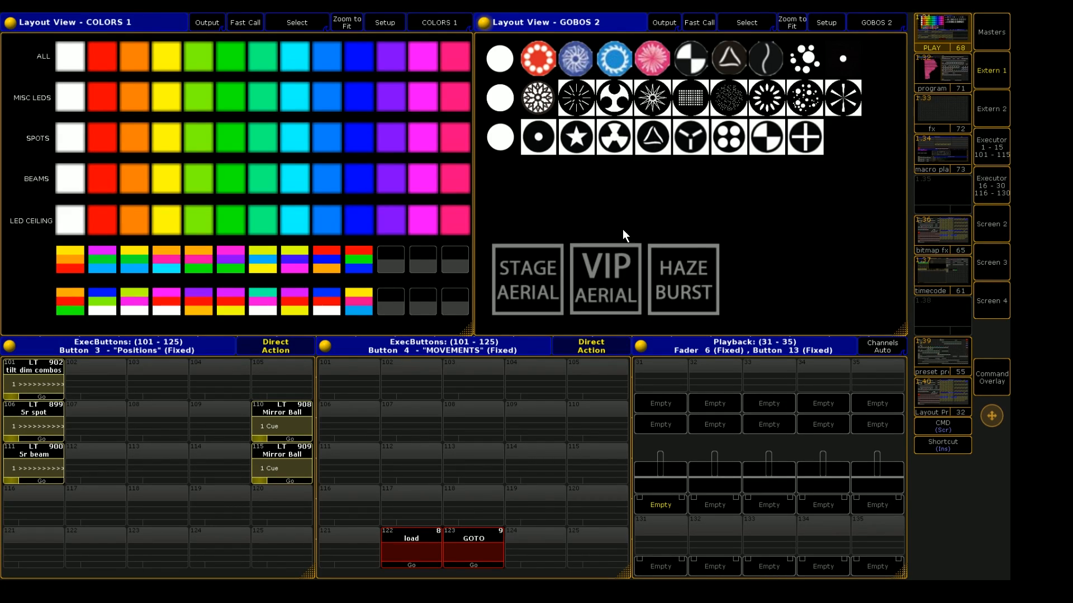
pyautogui.moveTo(876, 304)
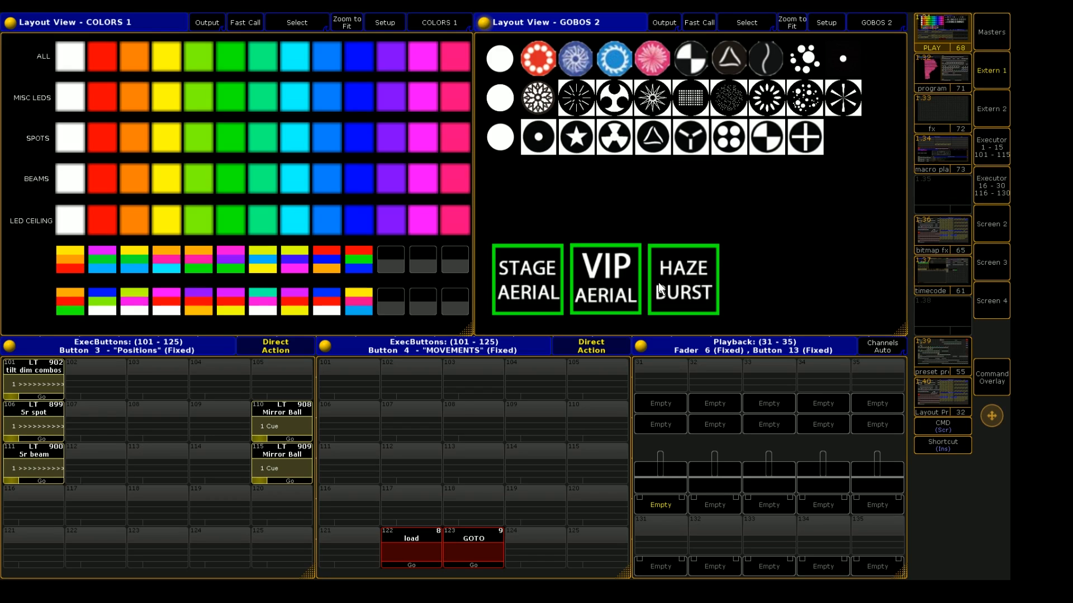
# Step: Switch the layout toggle buttons back to their off images
pyautogui.click(526, 280)
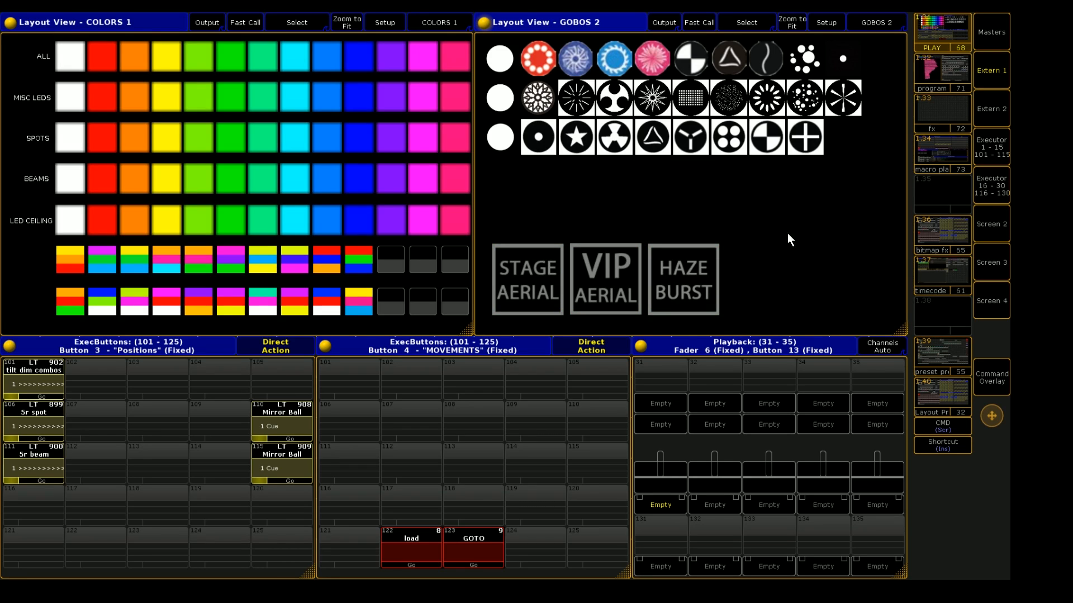
pyautogui.moveTo(657, 228)
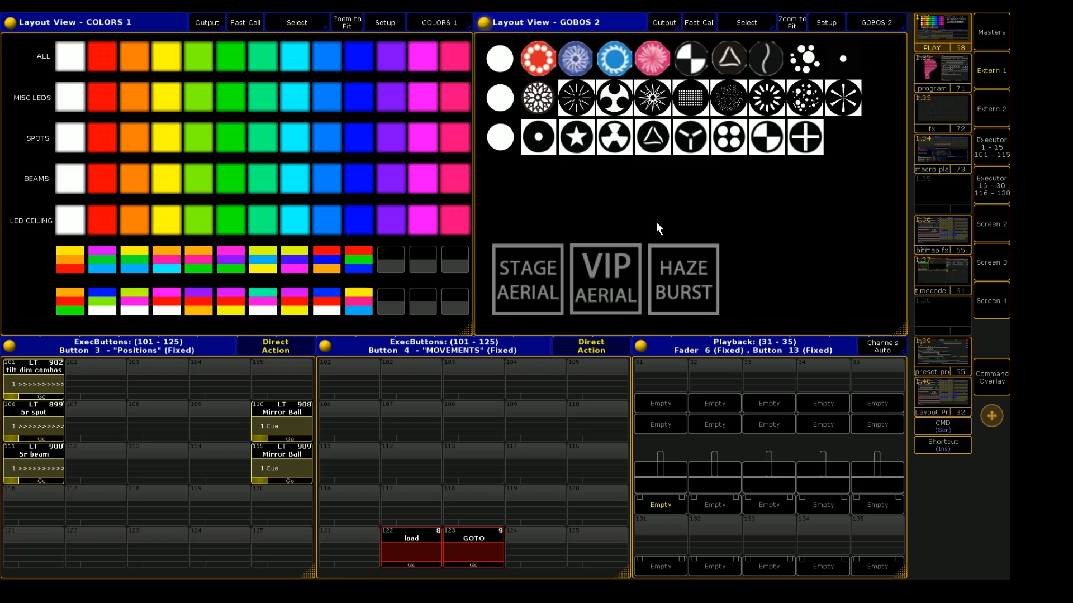
pyautogui.moveTo(660, 228)
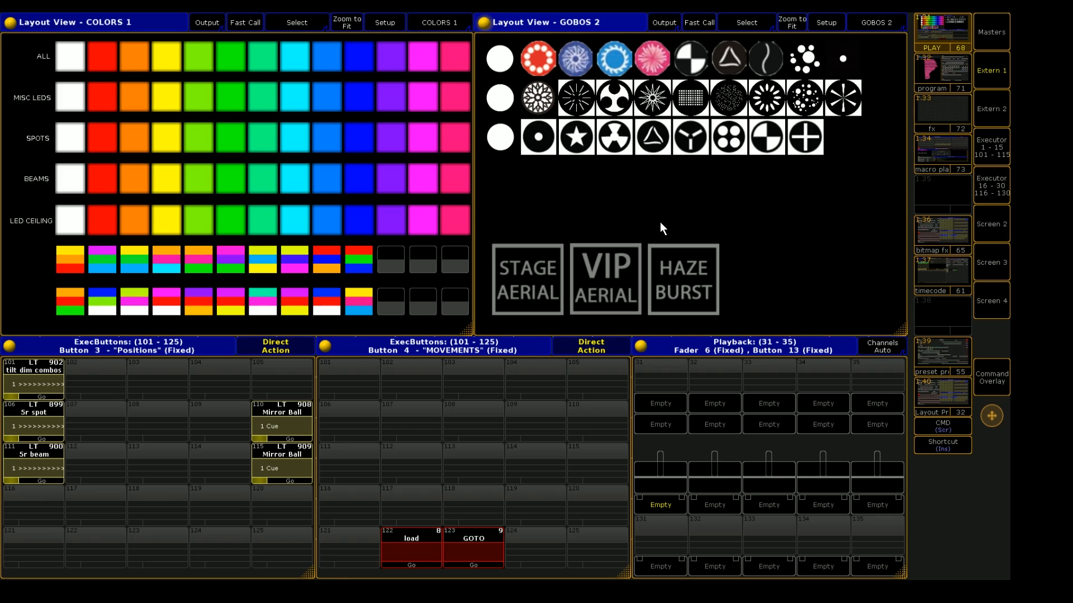
pyautogui.moveTo(702, 235)
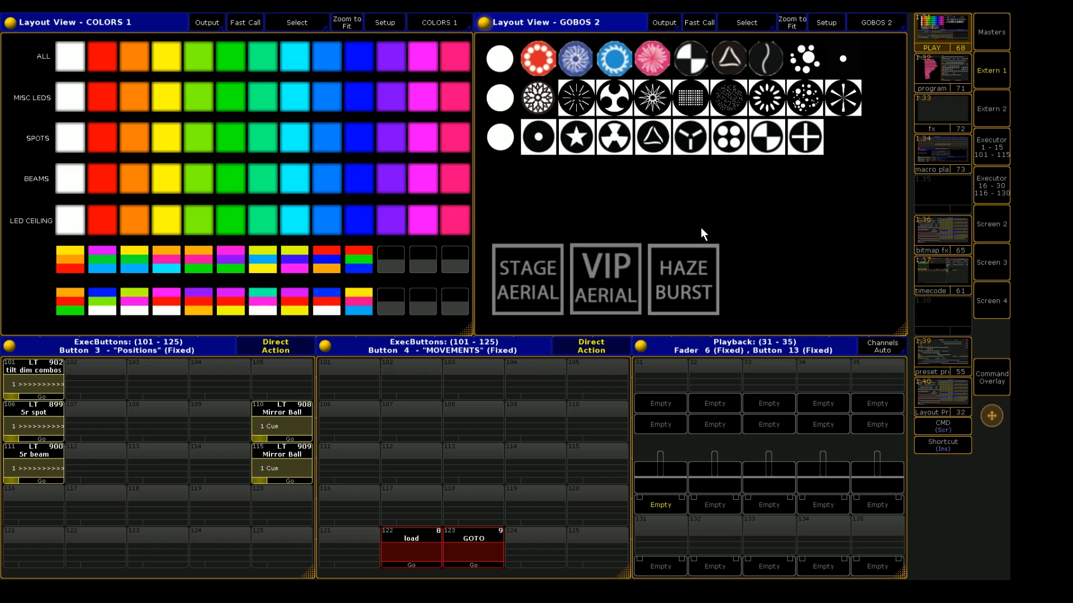
pyautogui.moveTo(957, 220)
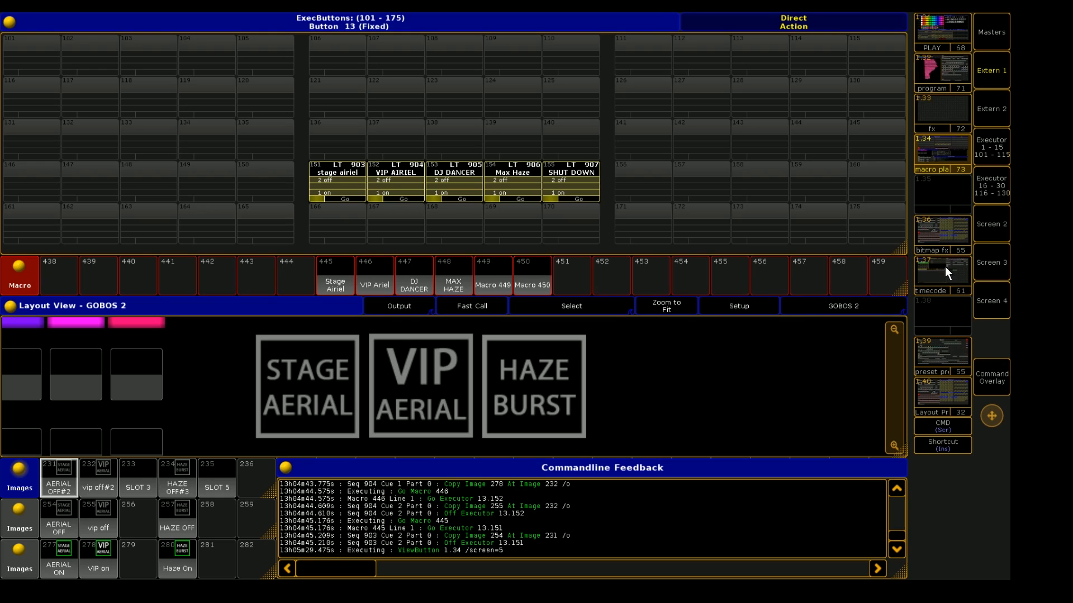
pyautogui.moveTo(465, 340)
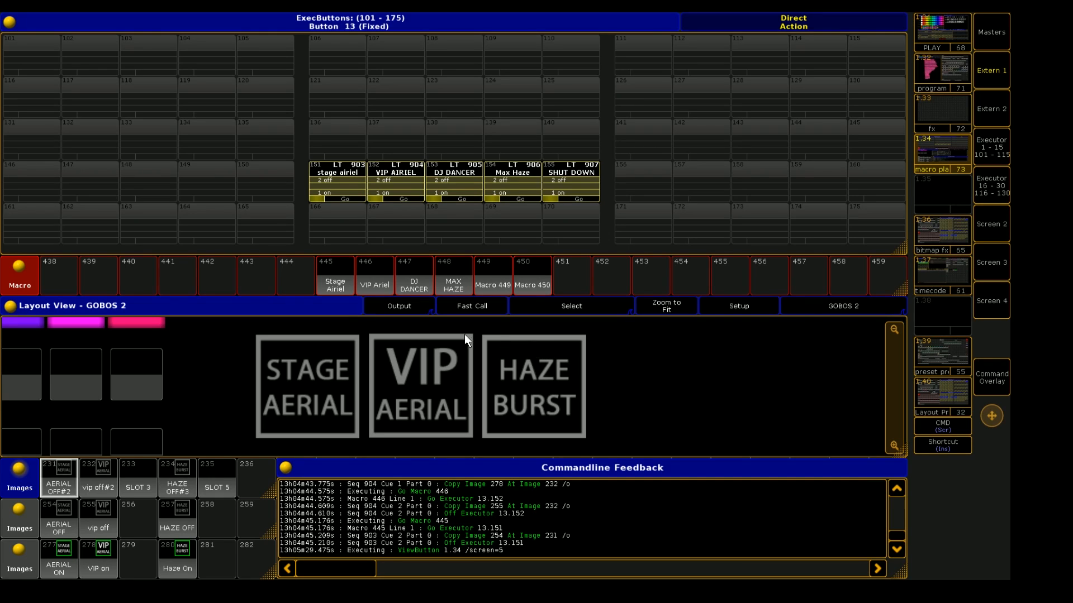
pyautogui.moveTo(324, 339)
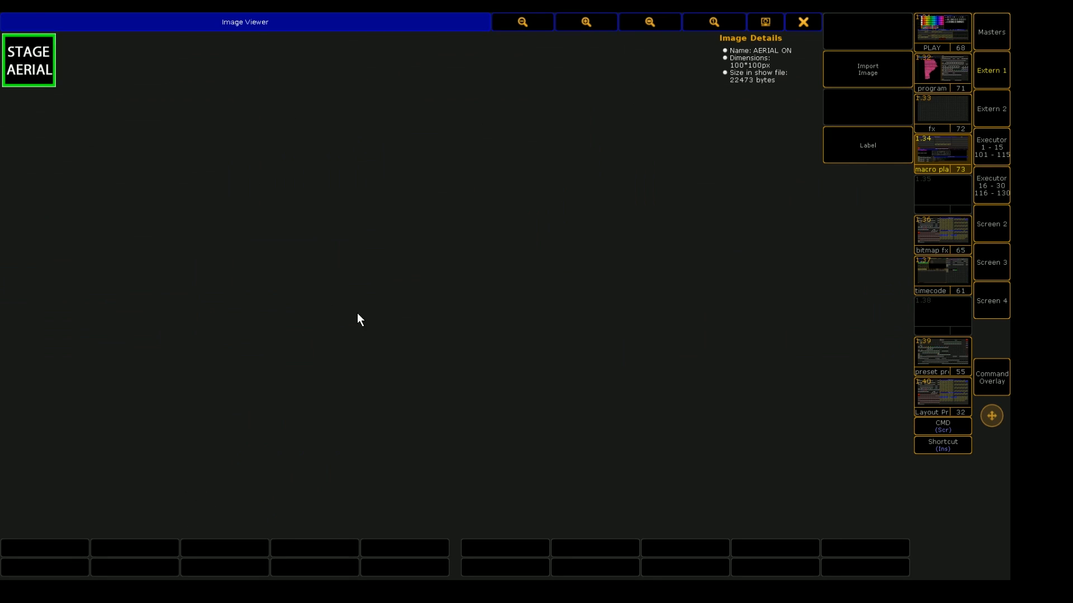
pyautogui.moveTo(751, 42)
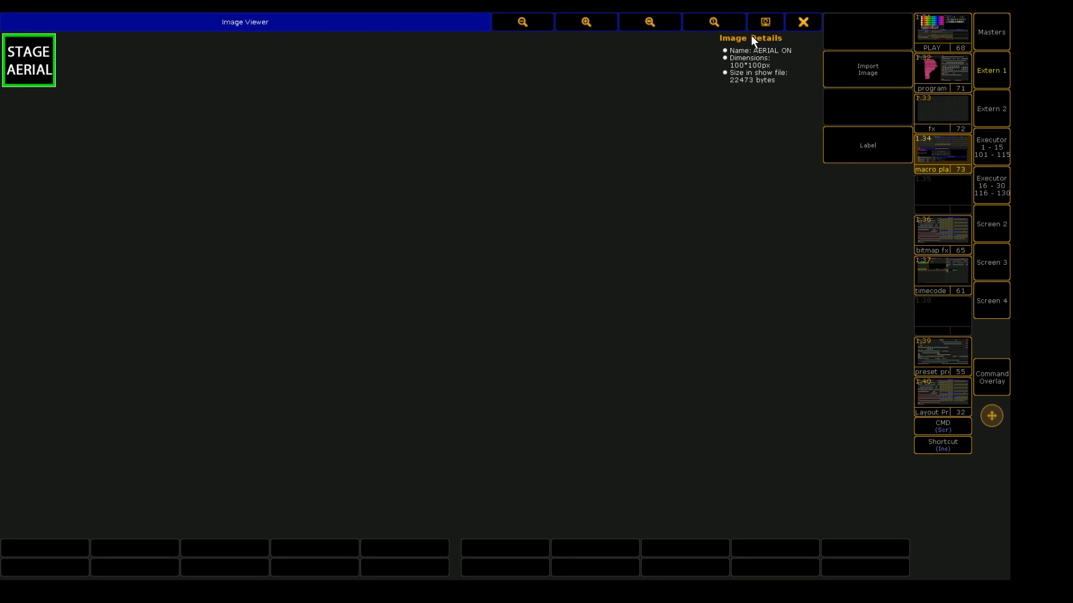
# Step: Step to the VIP AERIAL on picture in the image viewer, then close the viewer
pyautogui.click(802, 22)
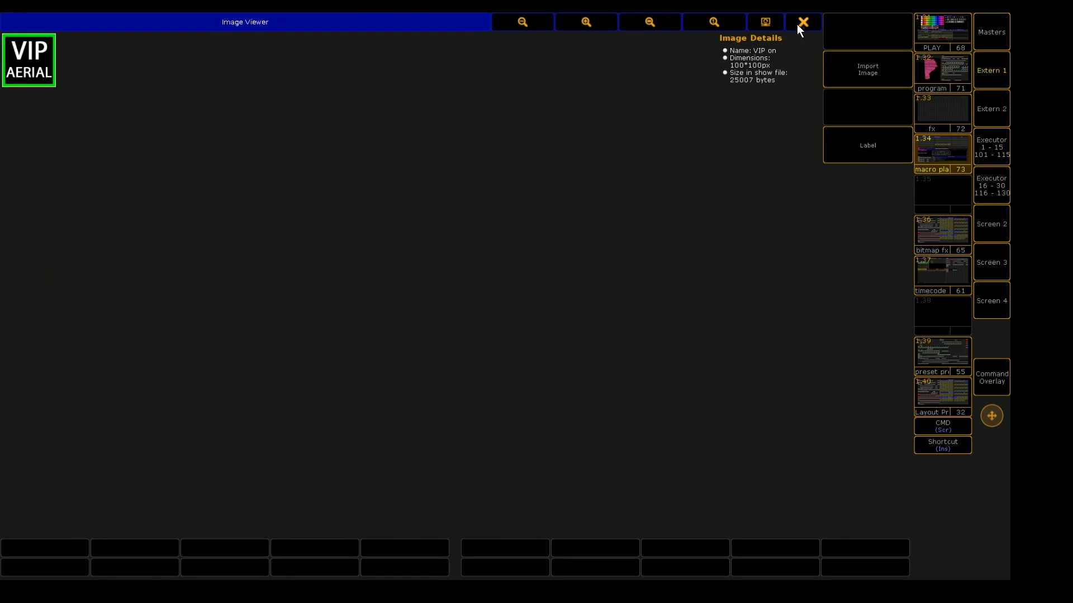
pyautogui.click(802, 22)
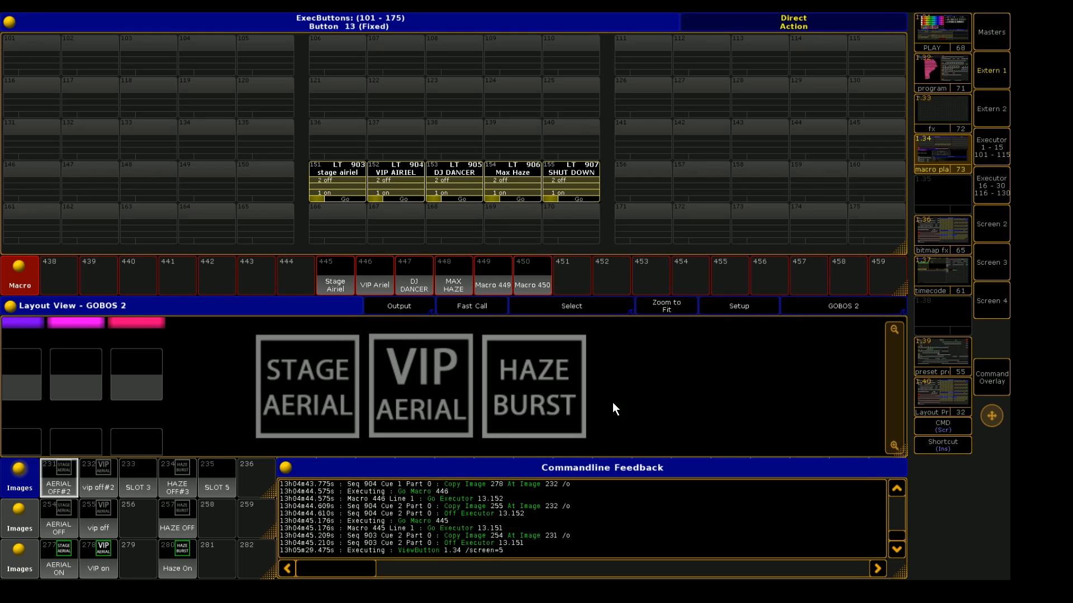
pyautogui.moveTo(544, 409)
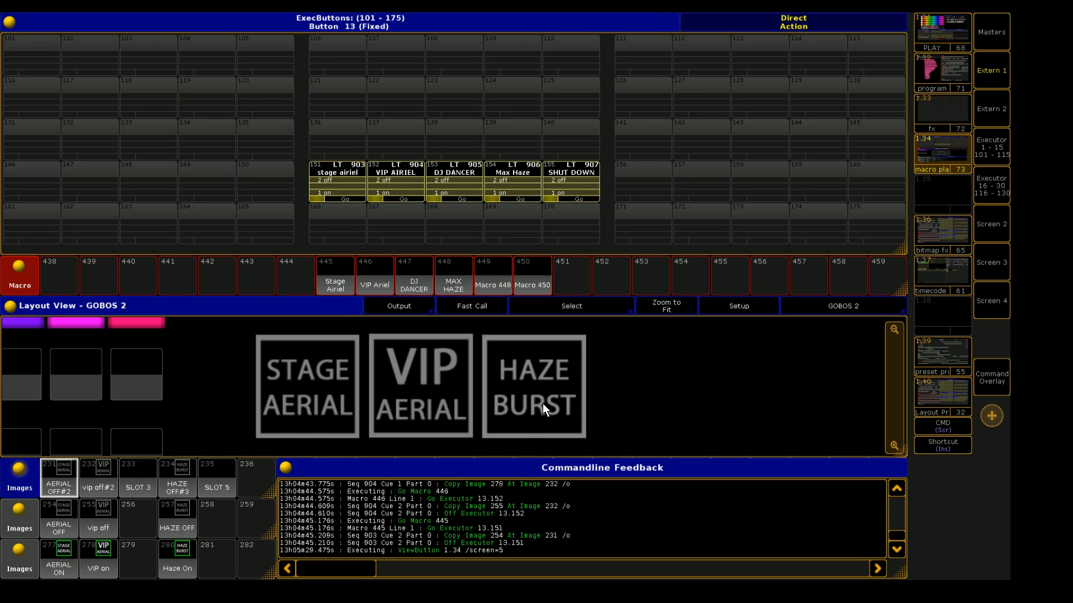
pyautogui.moveTo(574, 407)
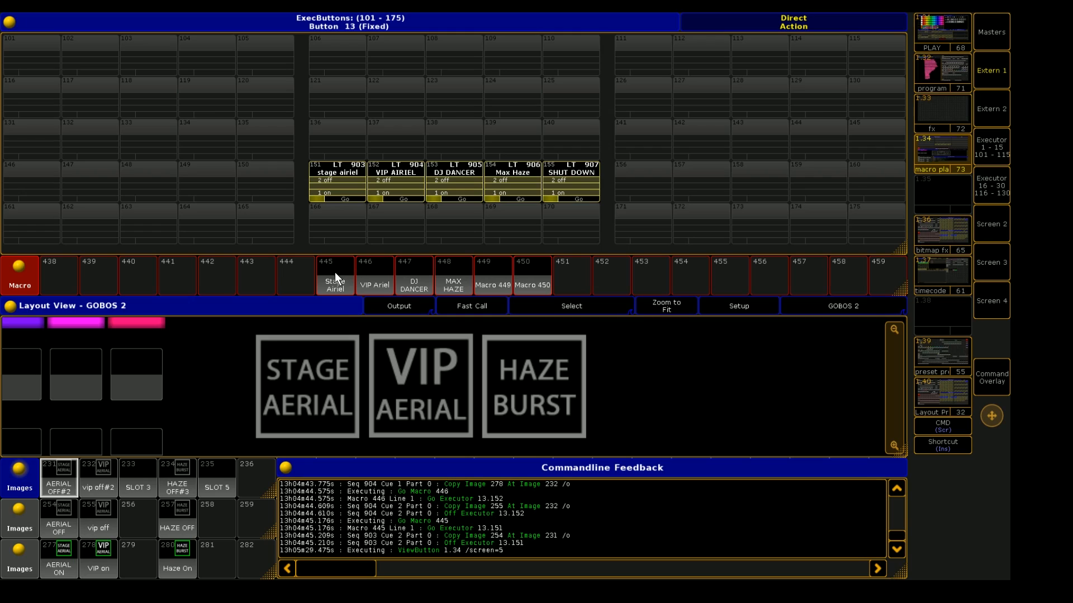
pyautogui.moveTo(345, 284)
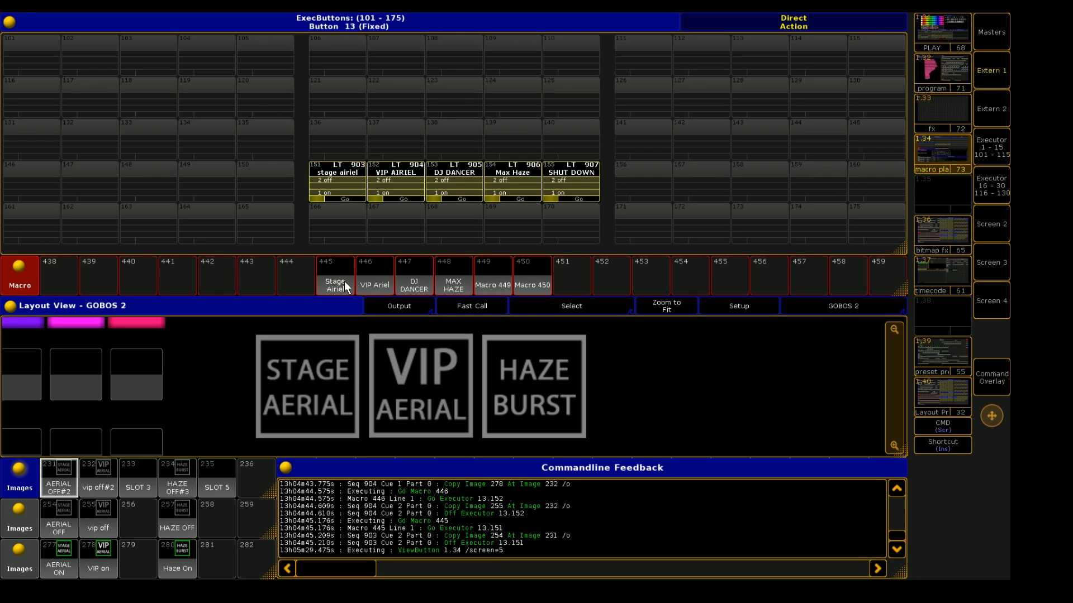
pyautogui.moveTo(368, 190)
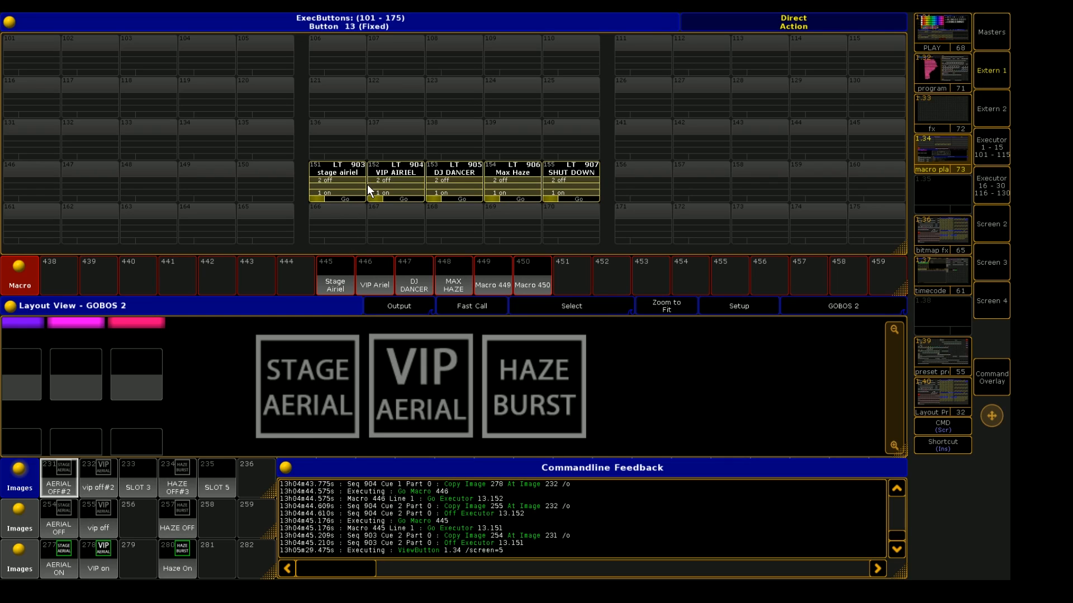
pyautogui.moveTo(515, 159)
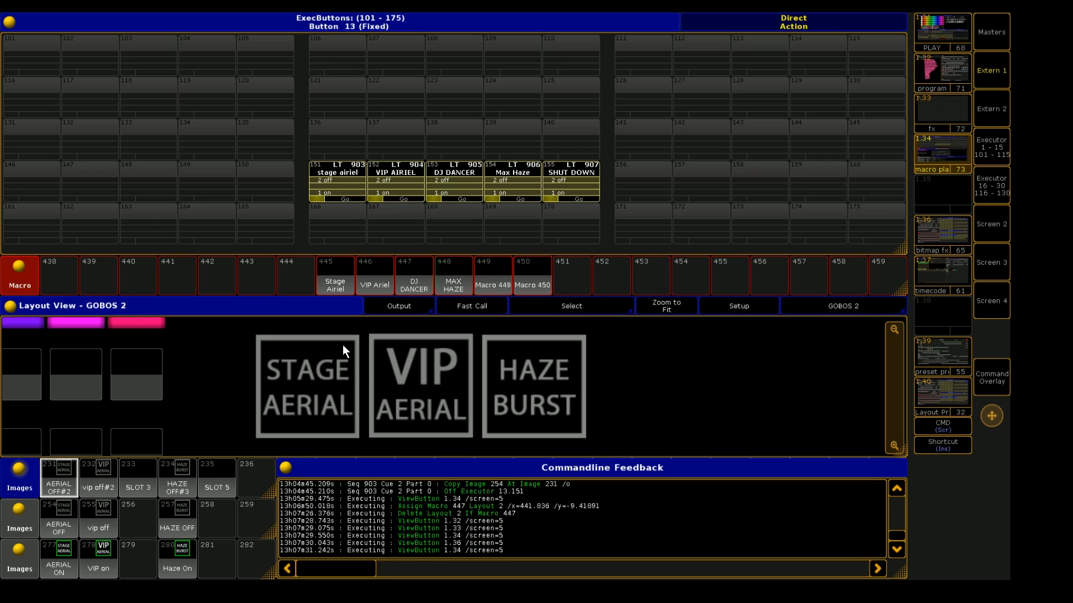
pyautogui.moveTo(262, 371)
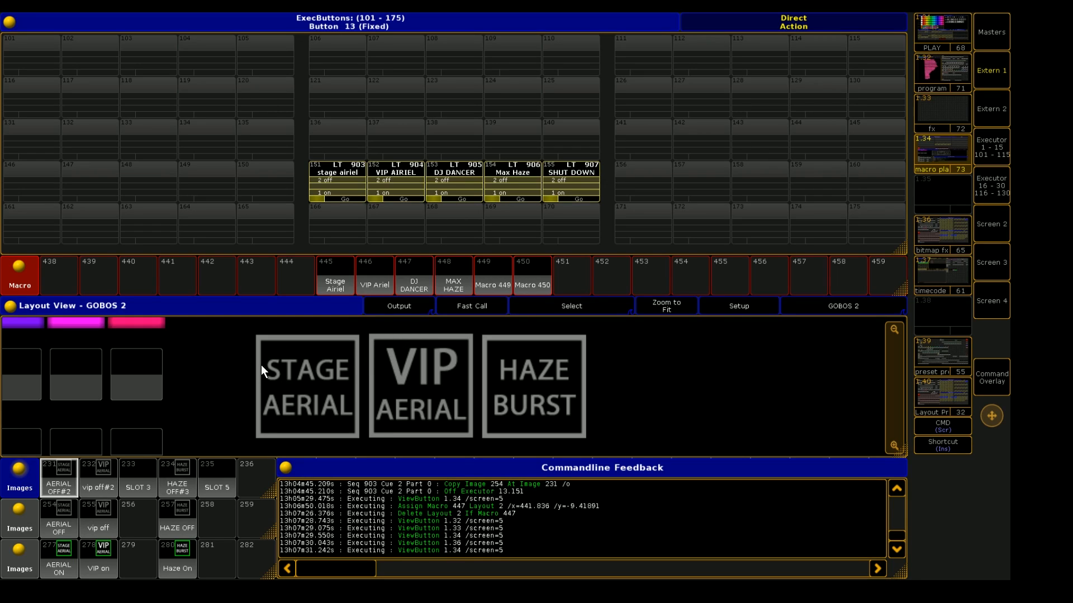
pyautogui.moveTo(294, 377)
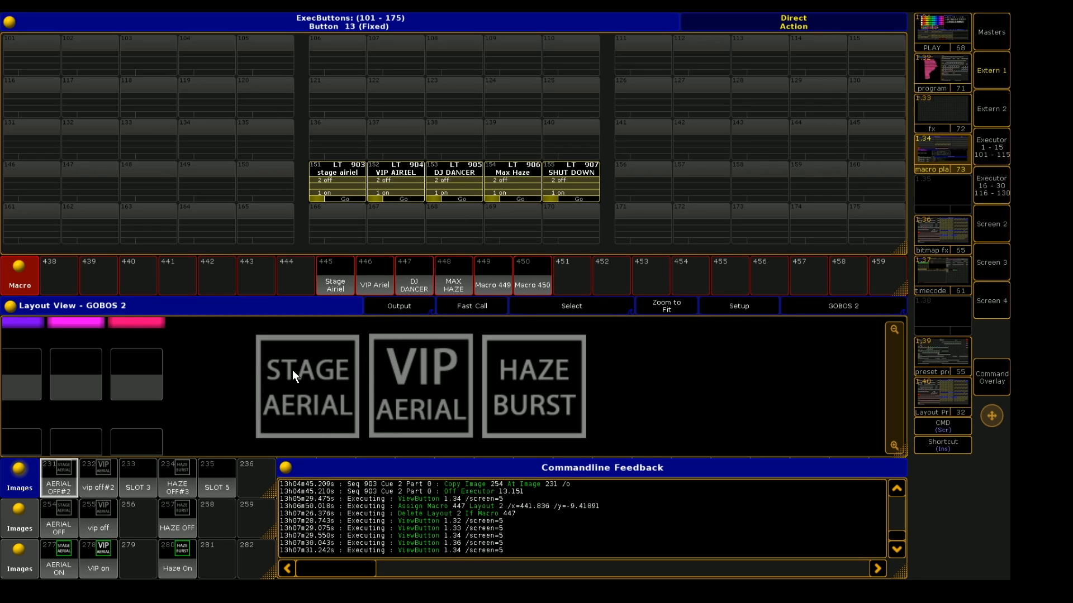
pyautogui.moveTo(443, 354)
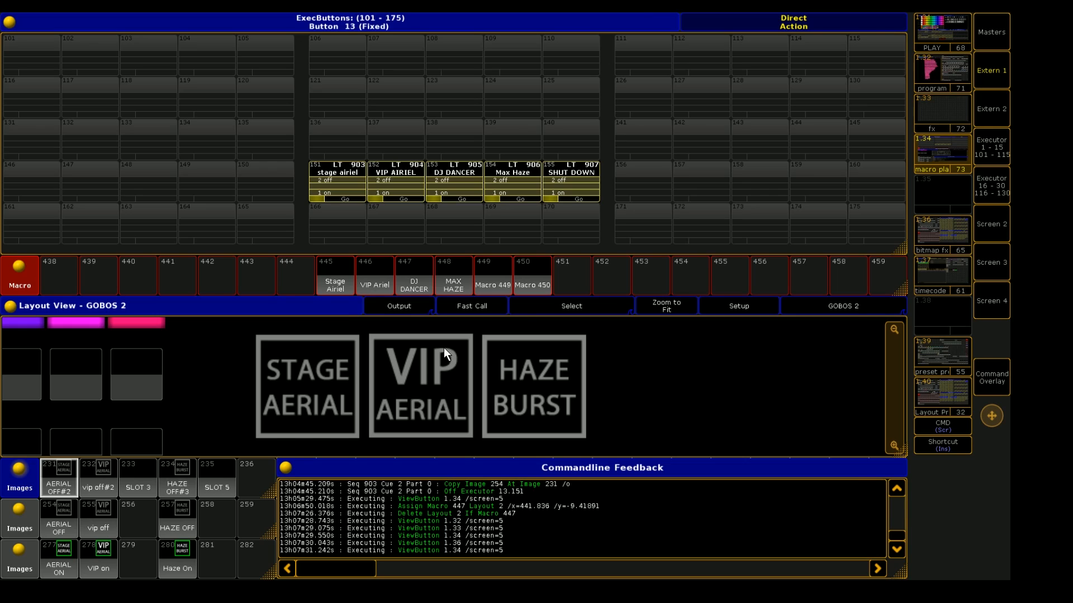
pyautogui.moveTo(467, 255)
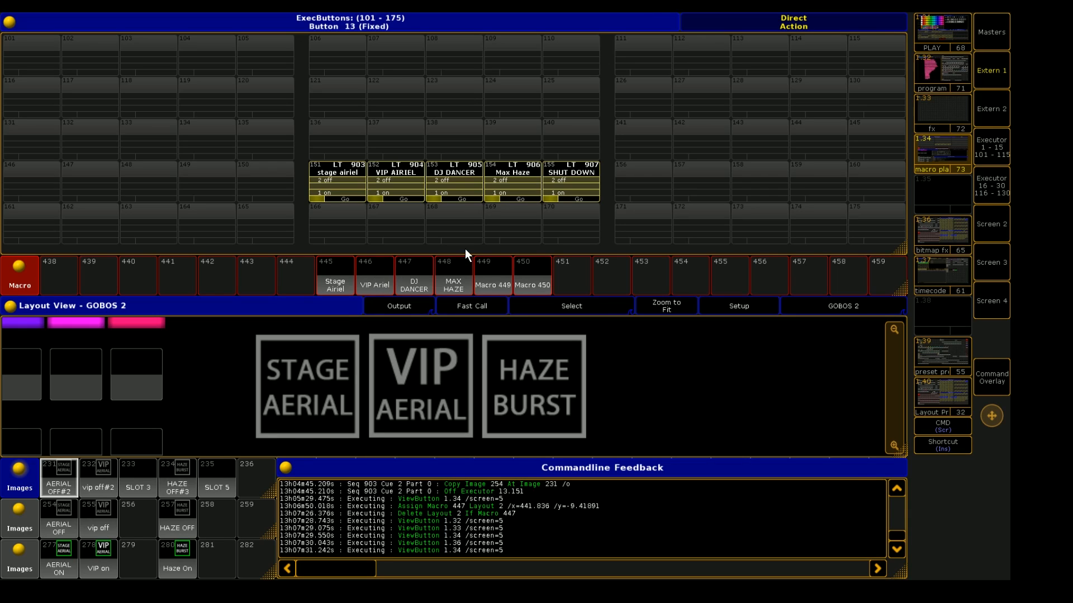
pyautogui.moveTo(343, 192)
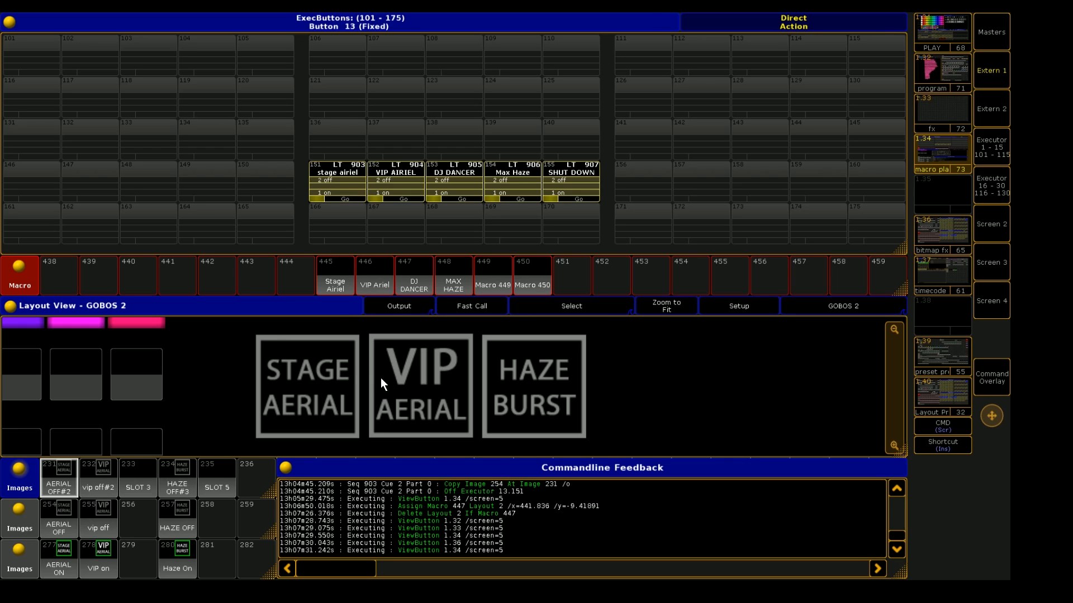
pyautogui.moveTo(370, 402)
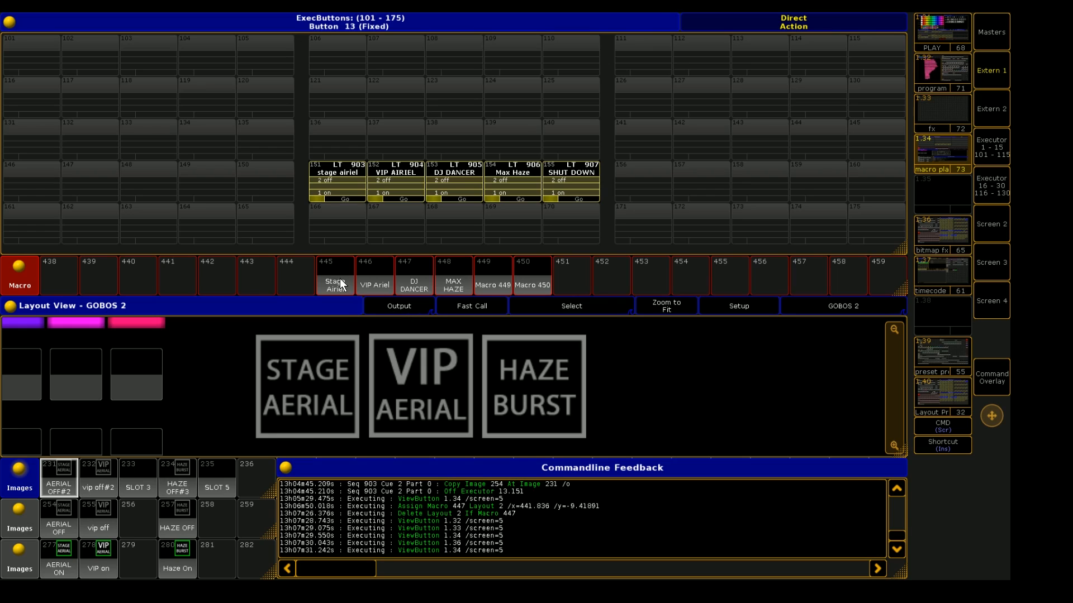
pyautogui.moveTo(340, 306)
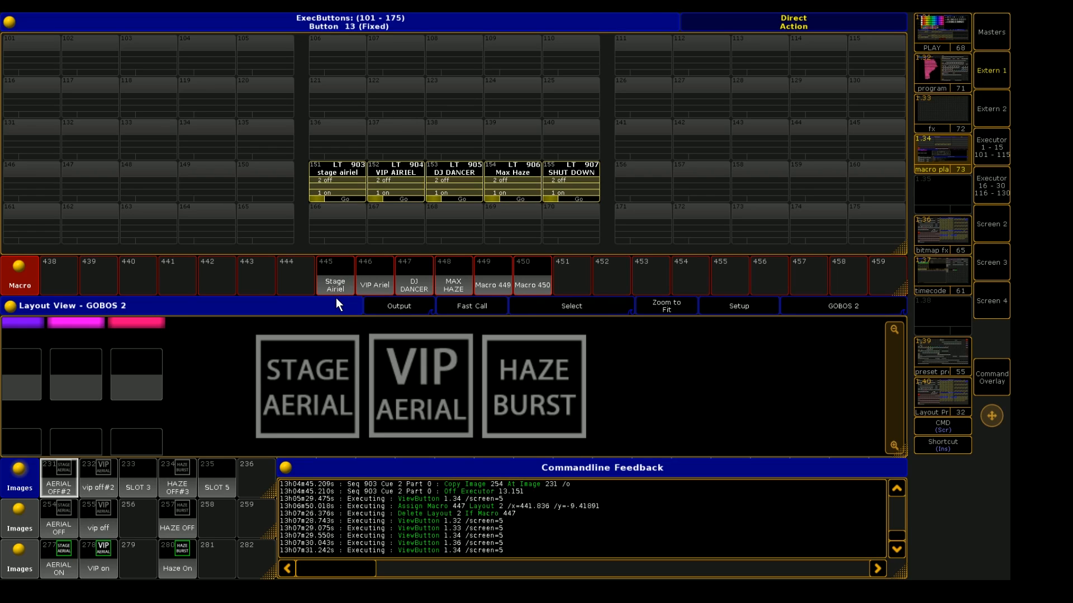
pyautogui.doubleClick(335, 274)
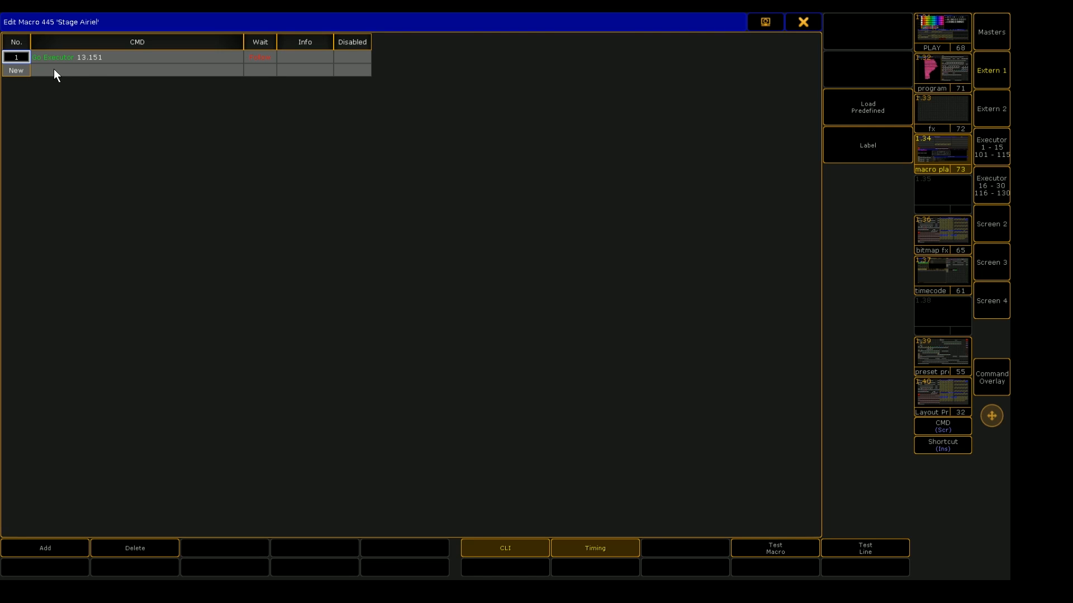
pyautogui.moveTo(364, 72)
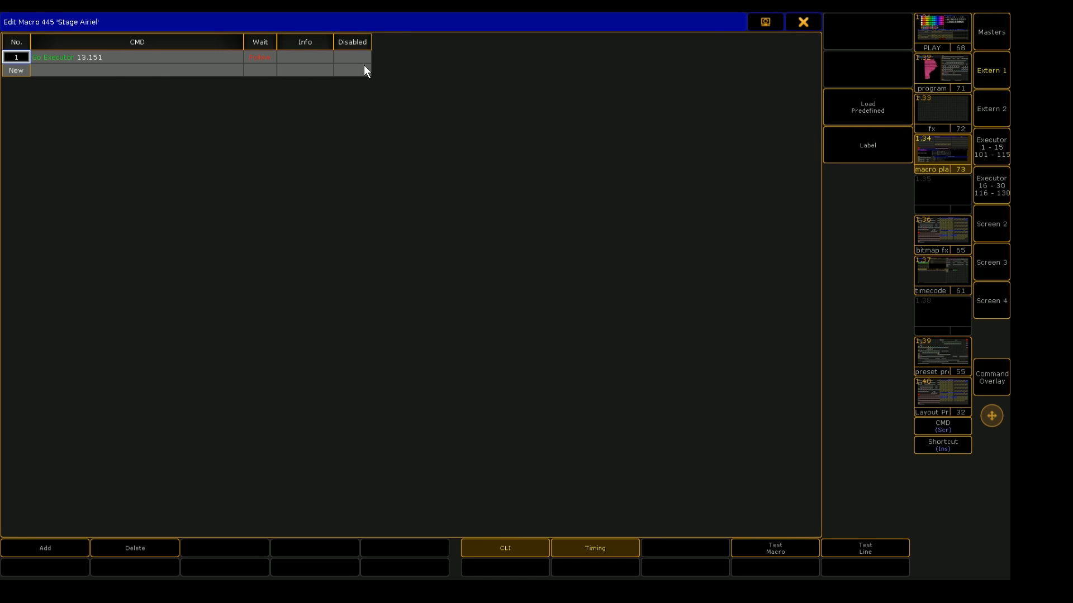
pyautogui.click(802, 22)
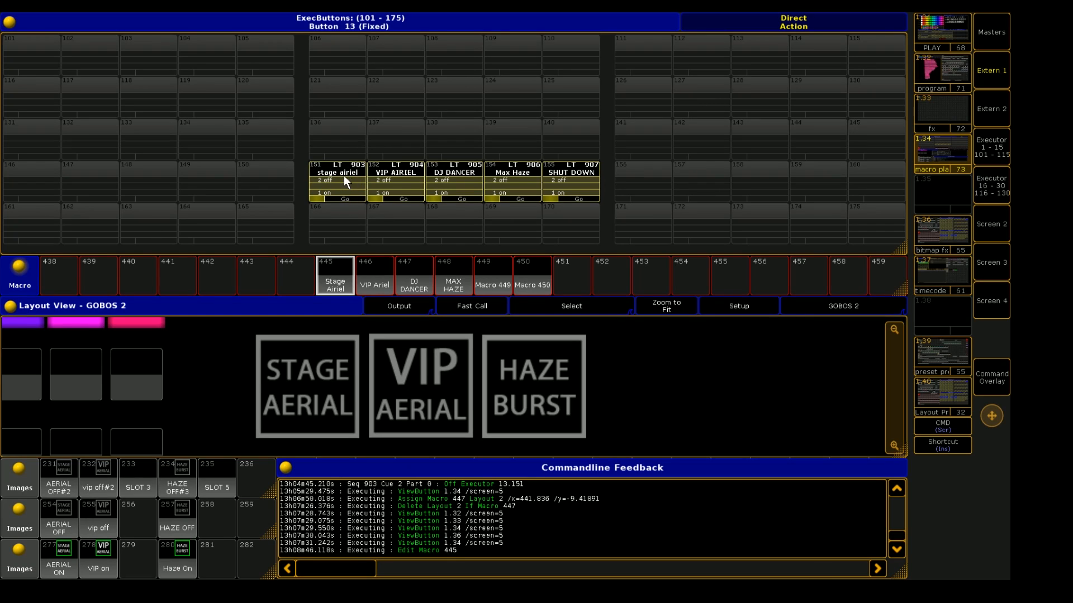
pyautogui.moveTo(332, 195)
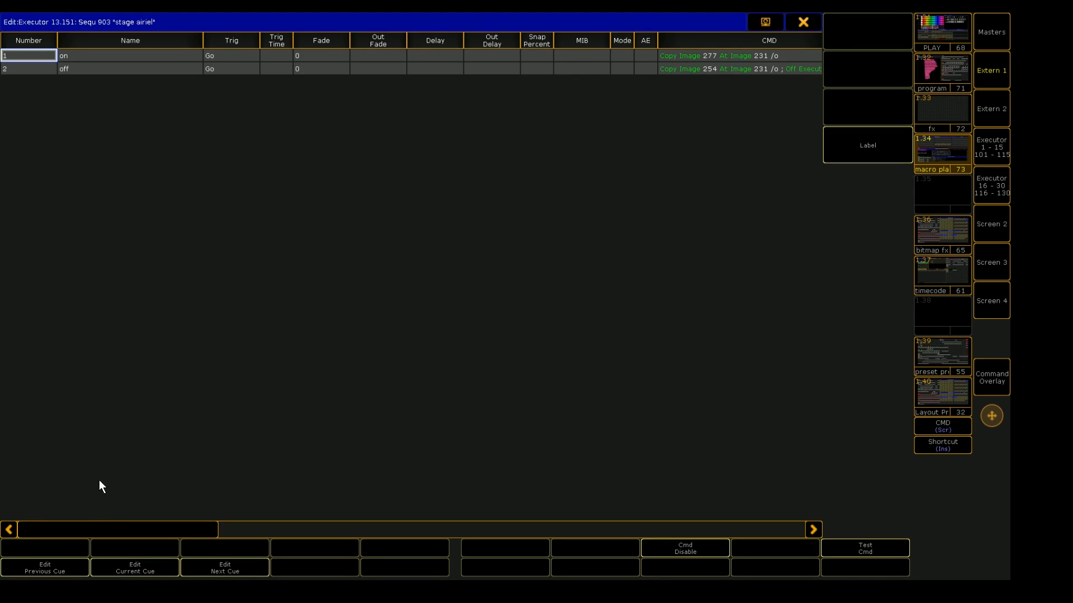
pyautogui.moveTo(100, 72)
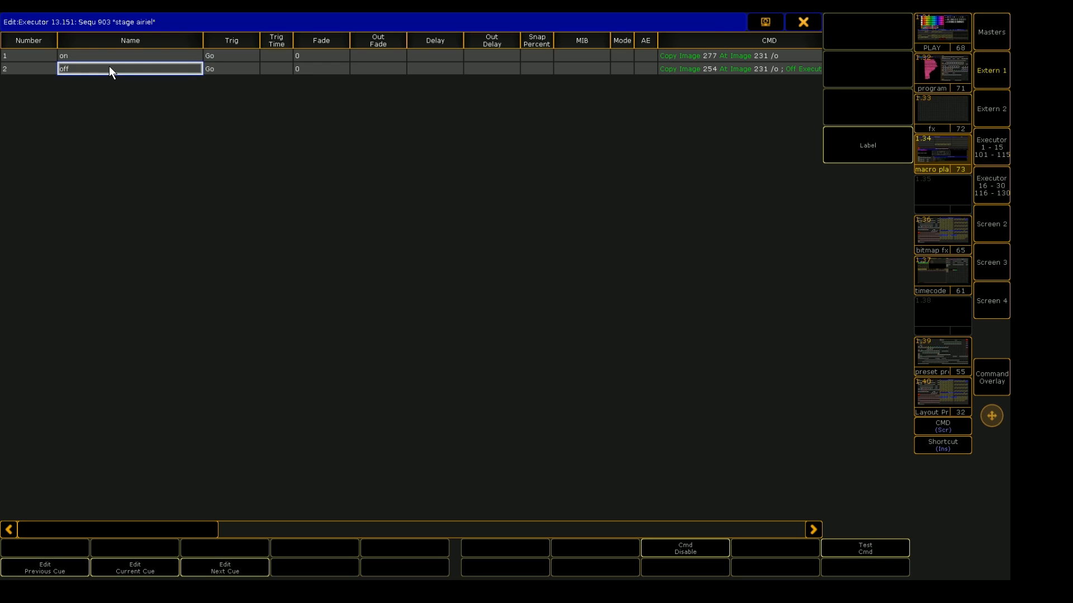
# Step: Review the on/off cue names of the stage airiel sequence and bring its CMD column into view
pyautogui.click(130, 56)
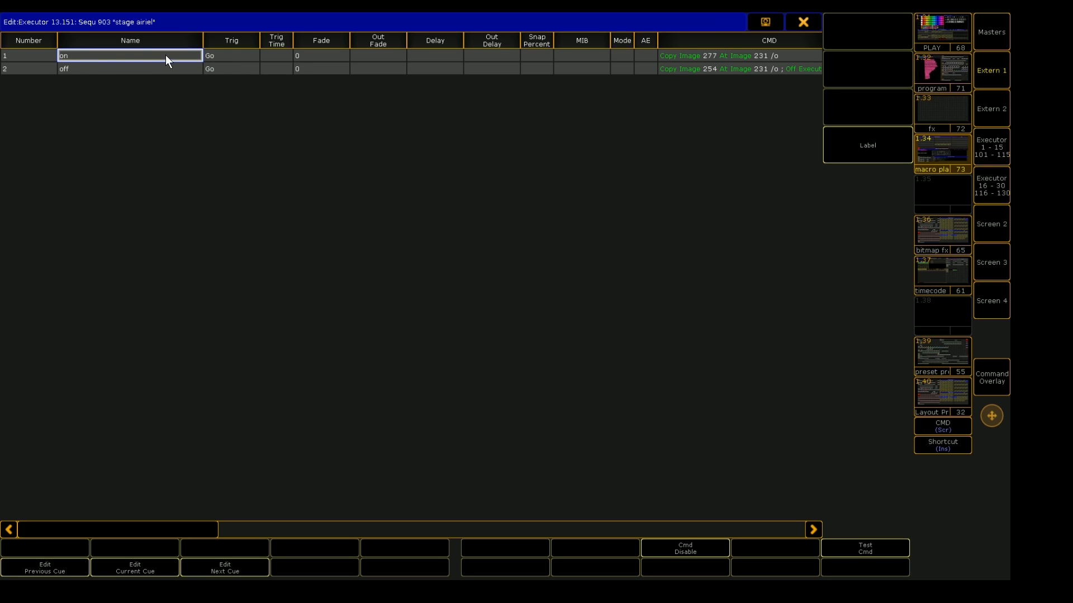
pyautogui.moveTo(273, 58)
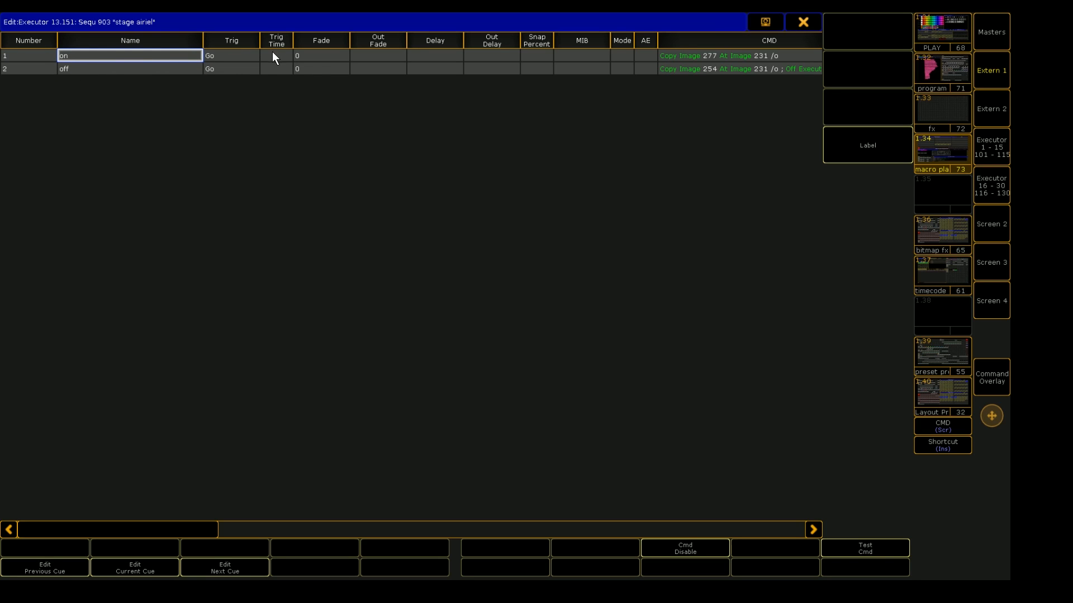
pyautogui.moveTo(349, 57)
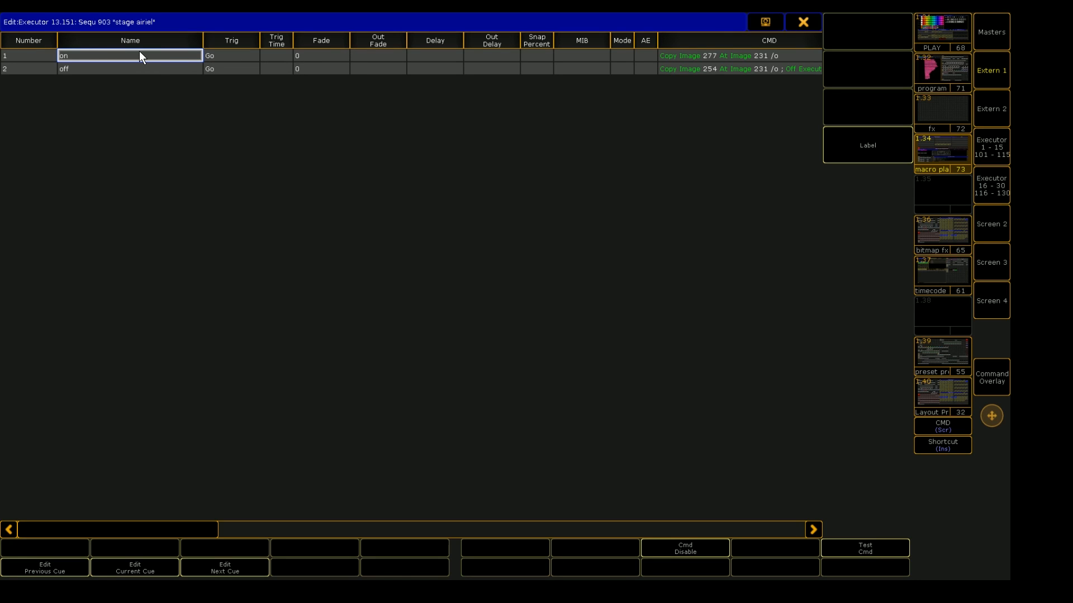
pyautogui.moveTo(437, 67)
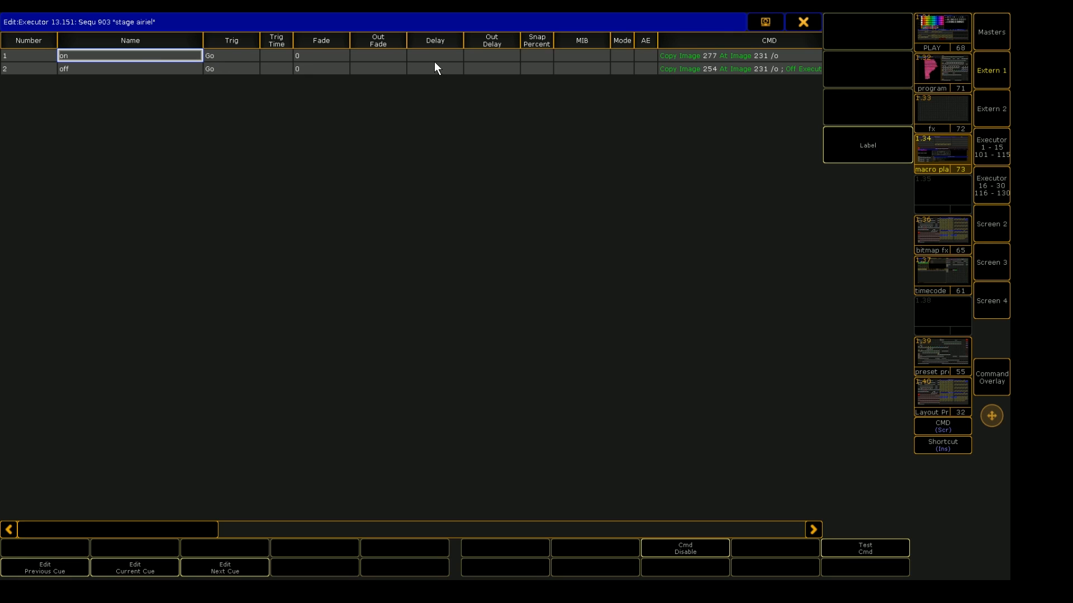
pyautogui.moveTo(398, 215)
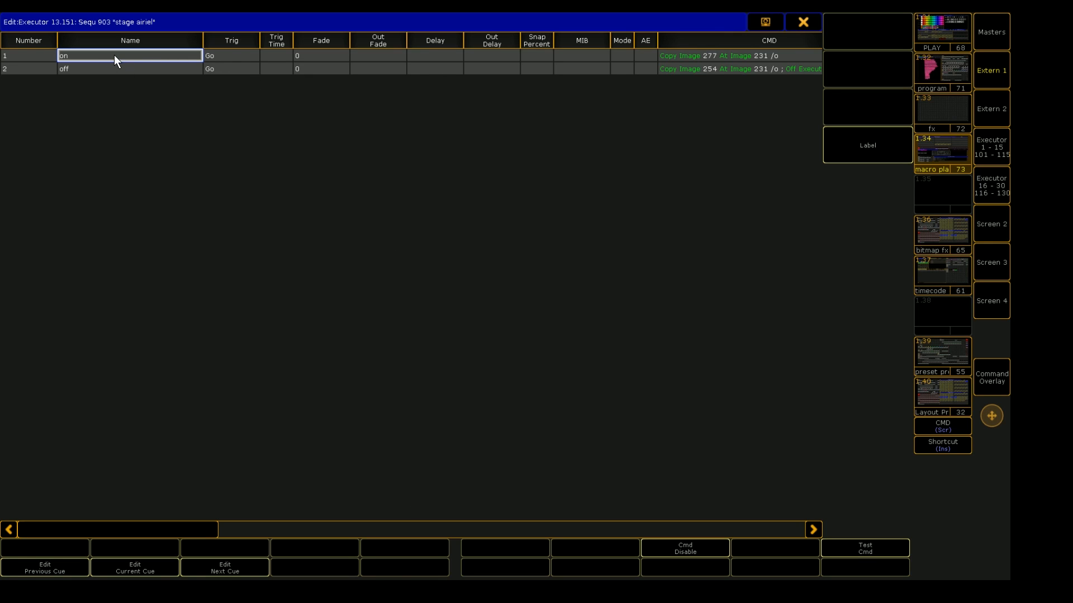
pyautogui.moveTo(306, 62)
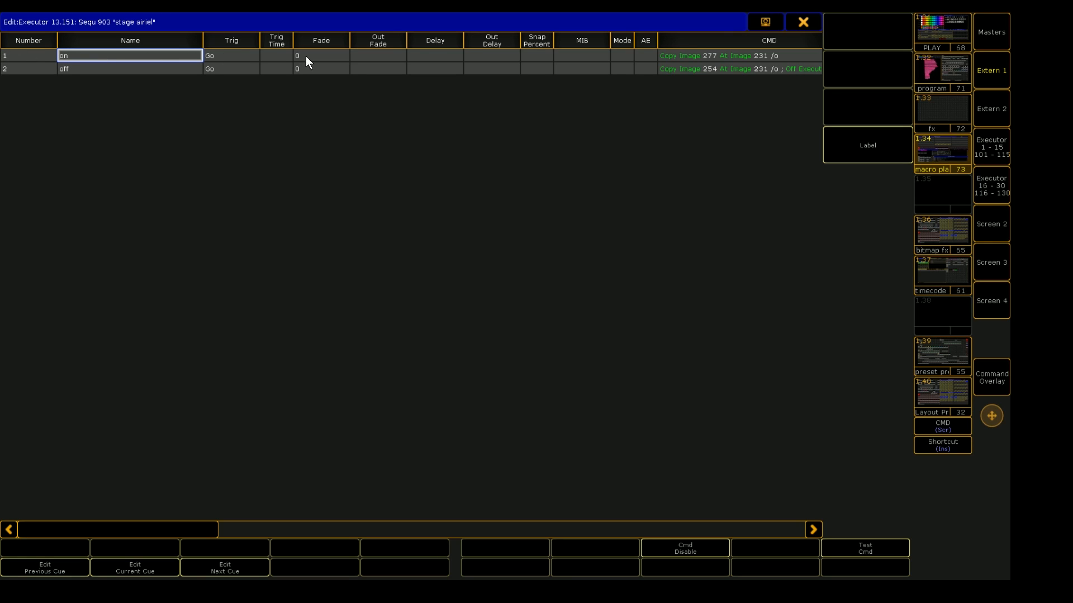
pyautogui.click(321, 56)
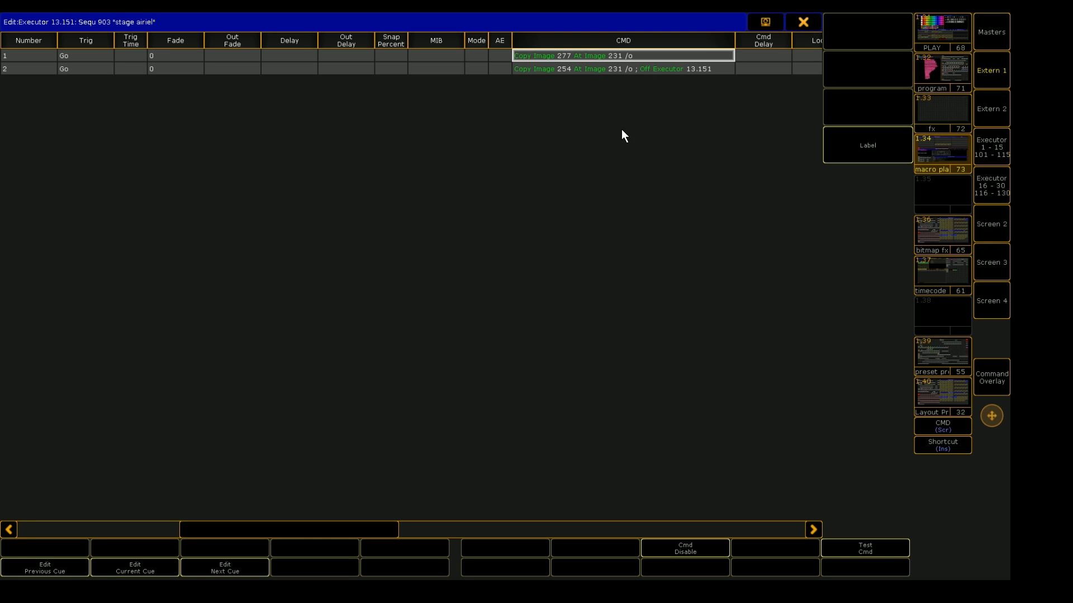
pyautogui.moveTo(571, 58)
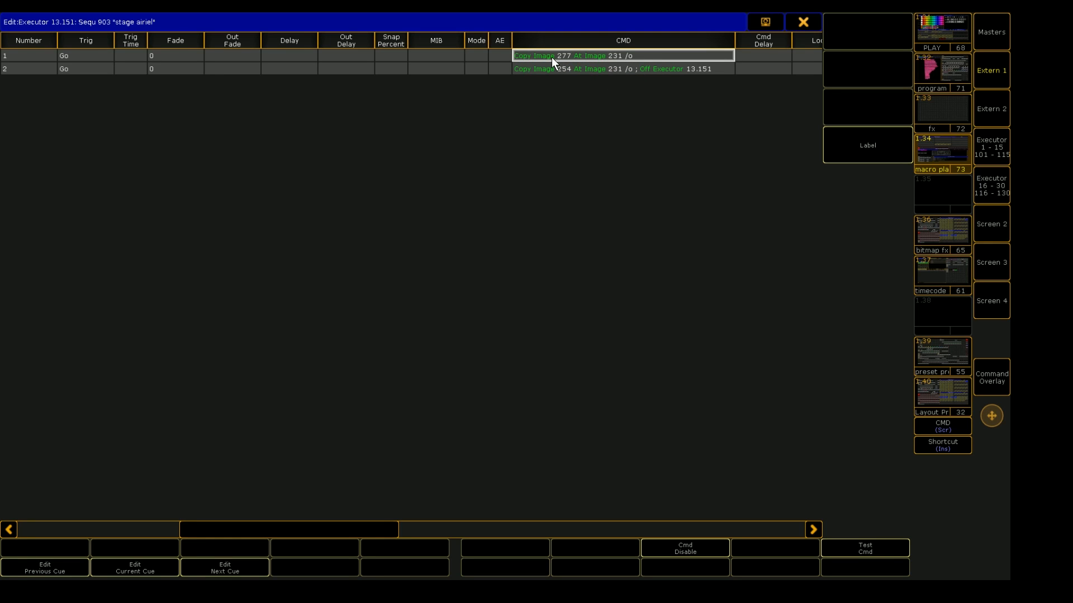
pyautogui.moveTo(521, 75)
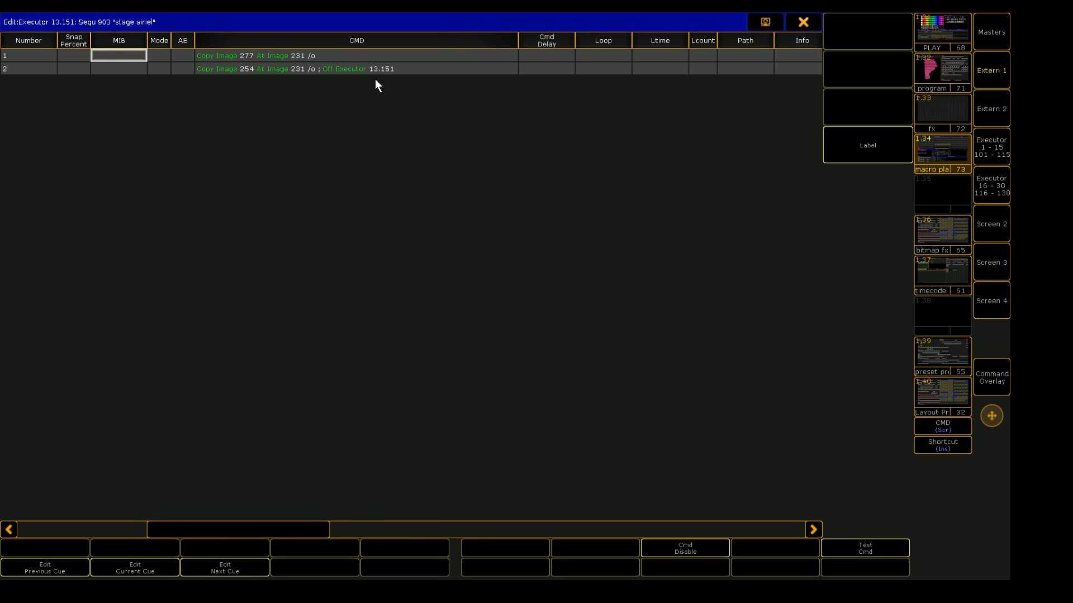
pyautogui.moveTo(236, 62)
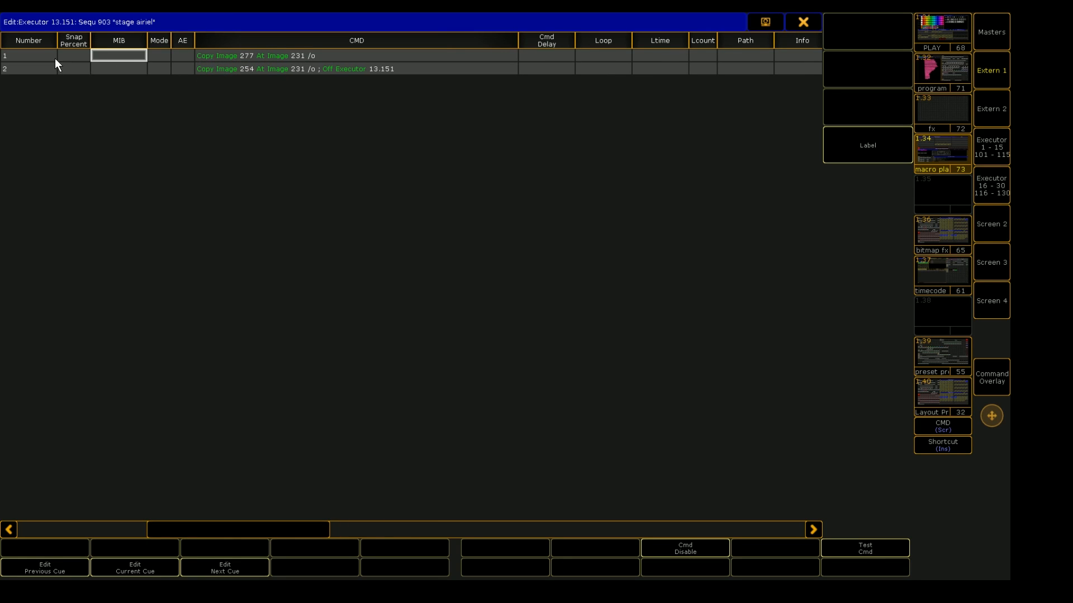
pyautogui.moveTo(299, 61)
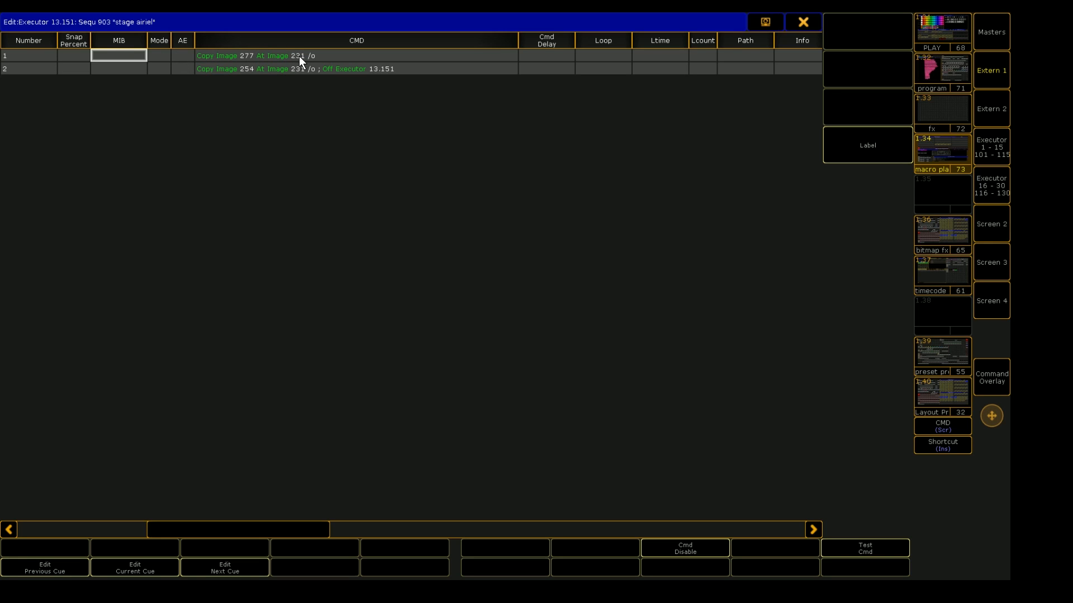
pyautogui.moveTo(213, 60)
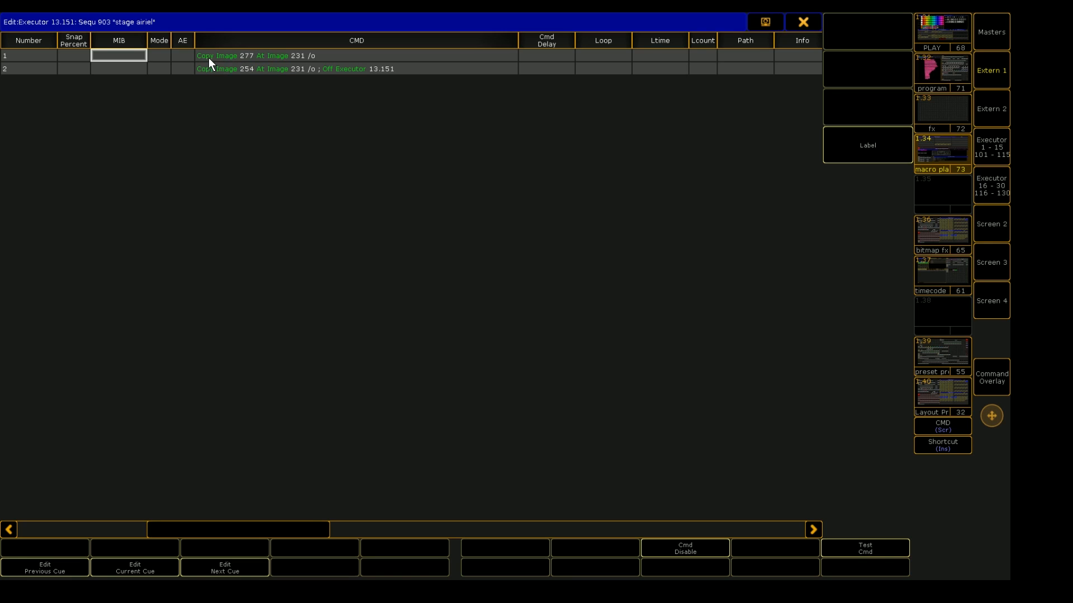
pyautogui.moveTo(306, 65)
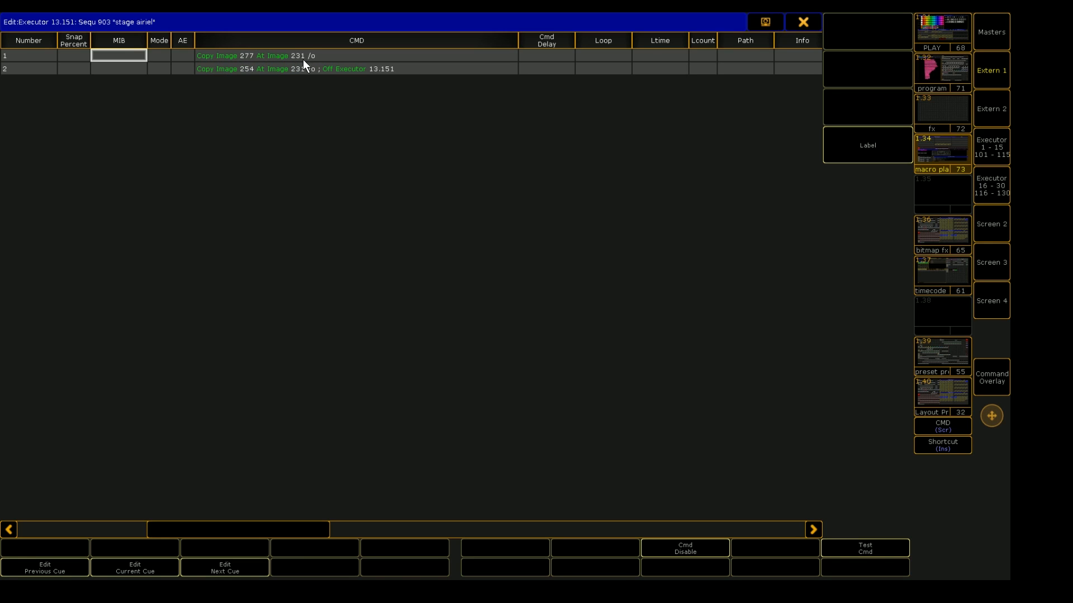
pyautogui.doubleClick(355, 55)
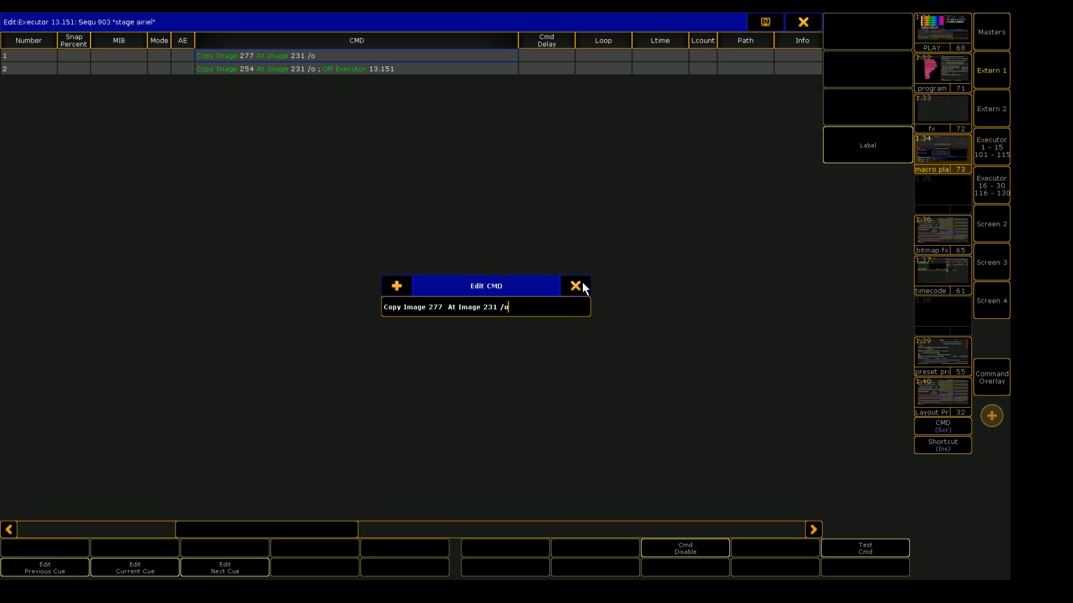
pyautogui.click(575, 286)
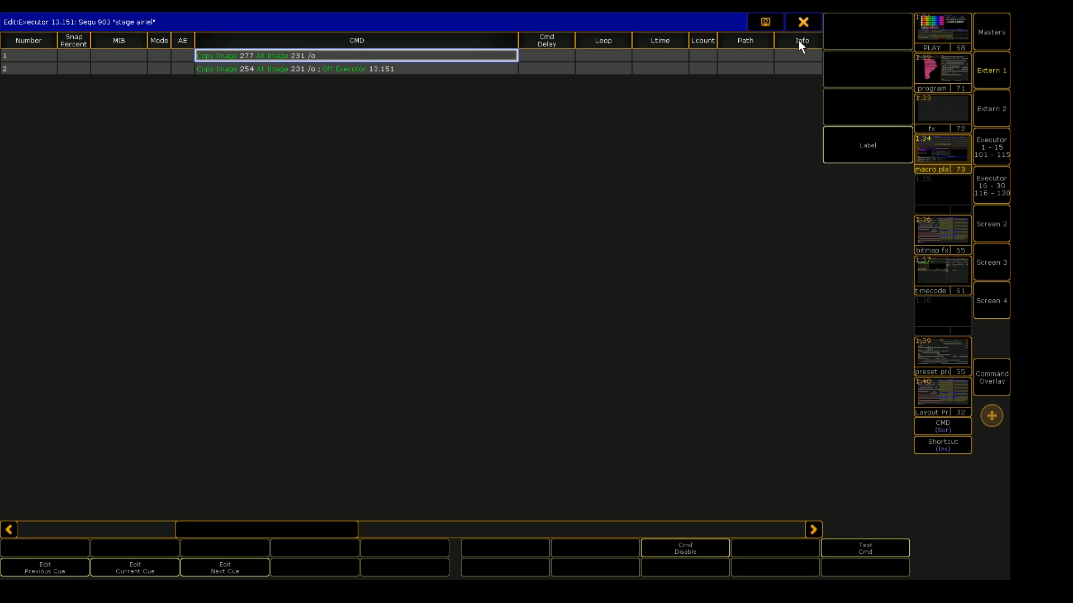
pyautogui.moveTo(258, 65)
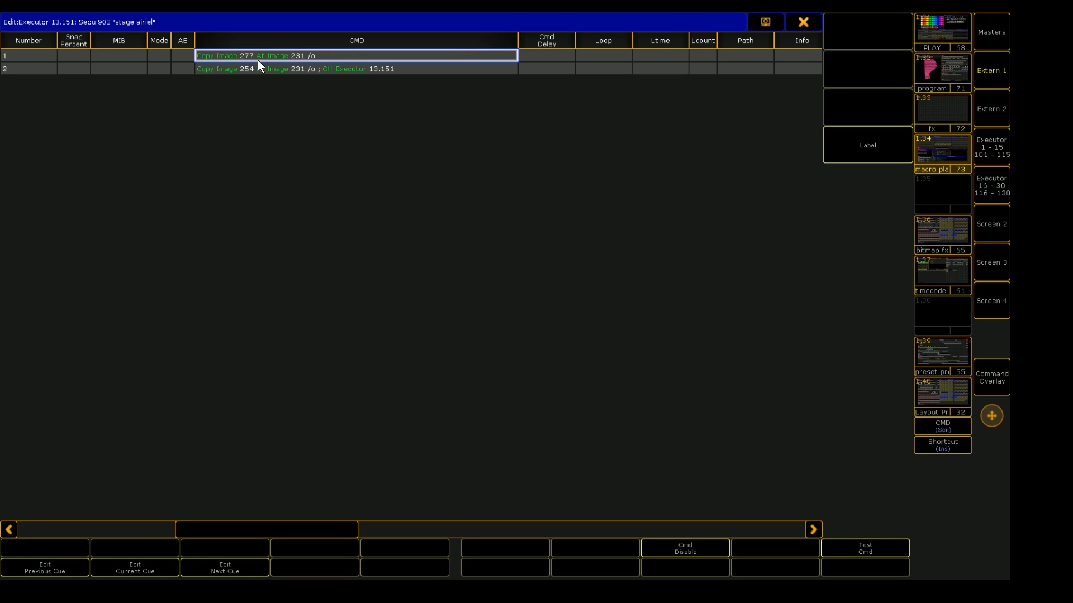
# Step: Close the stage airiel sequence editor and select the AERIAL ON image (277) in the image pool
pyautogui.click(803, 21)
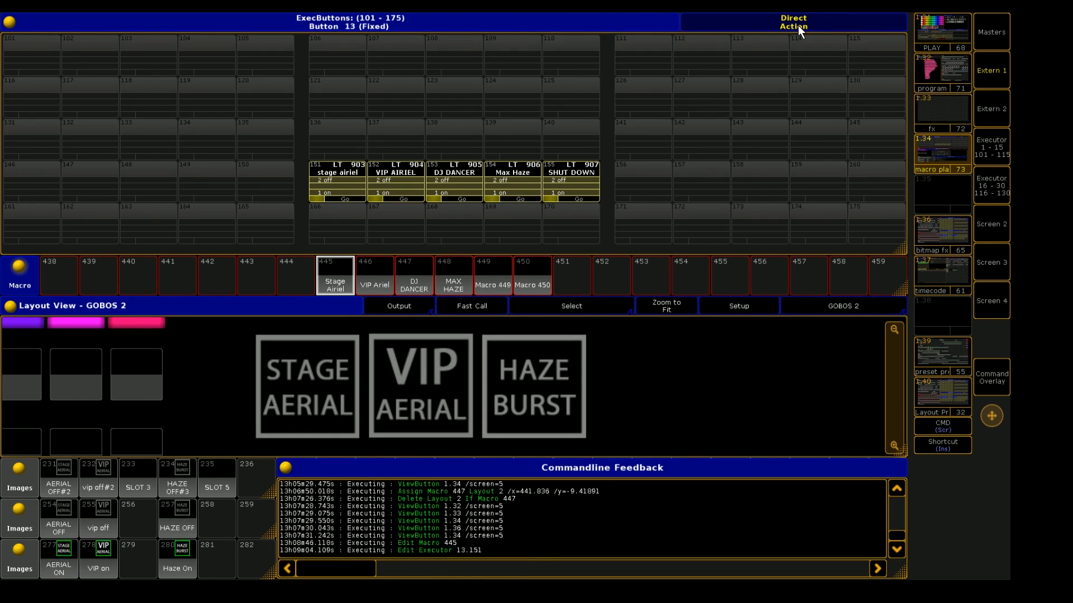
pyautogui.moveTo(125, 553)
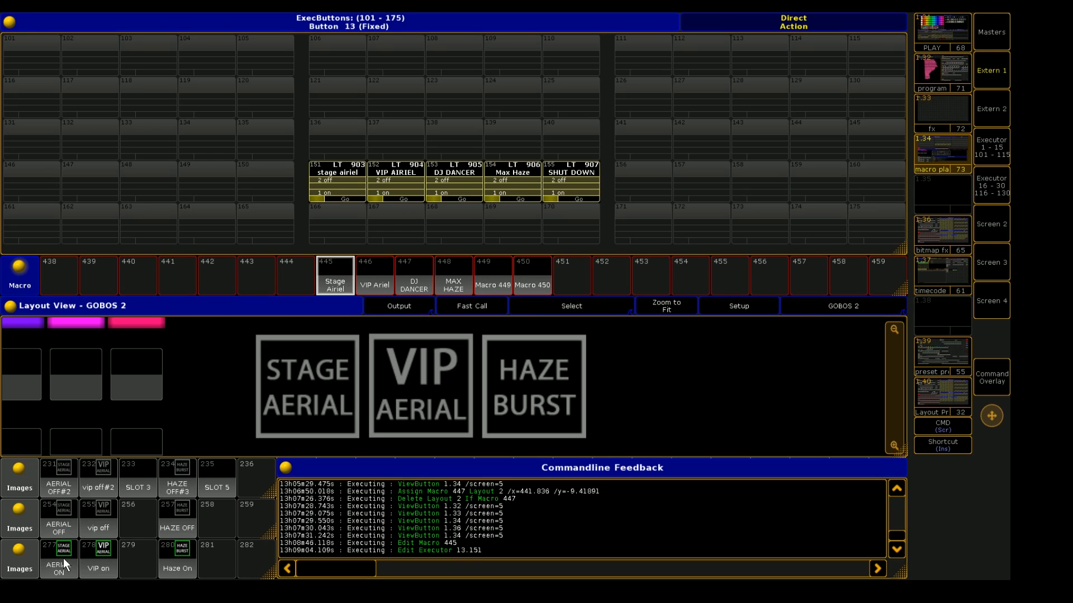
pyautogui.moveTo(61, 563)
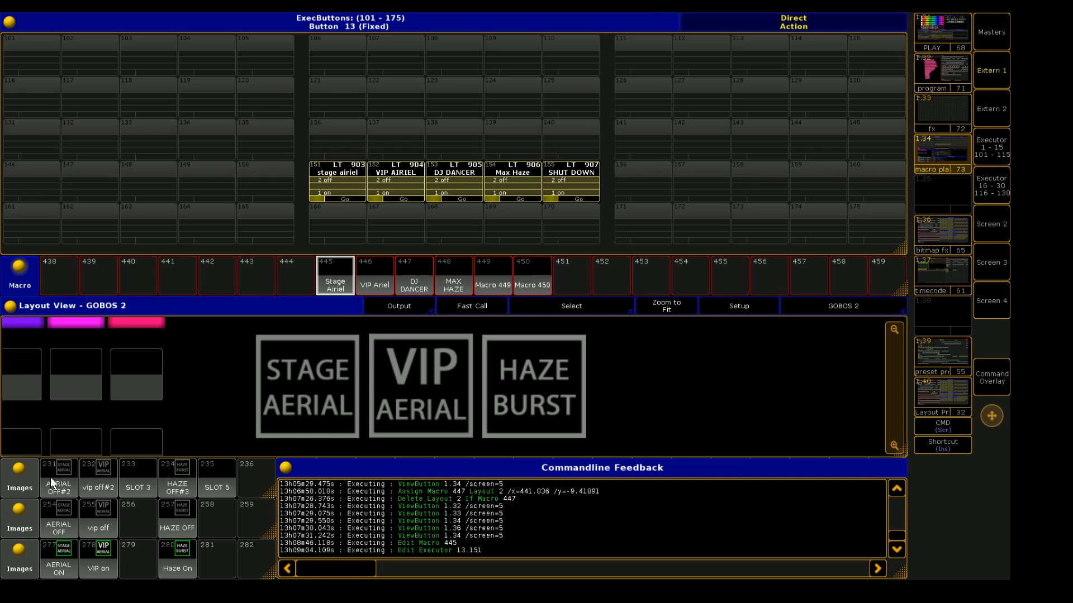
pyautogui.moveTo(179, 481)
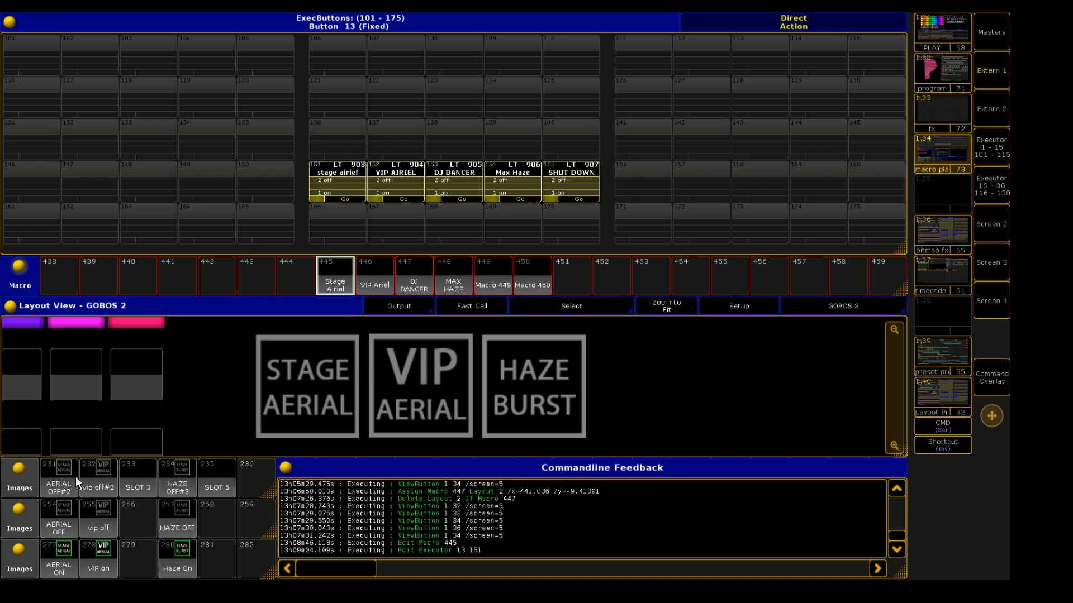
pyautogui.moveTo(103, 476)
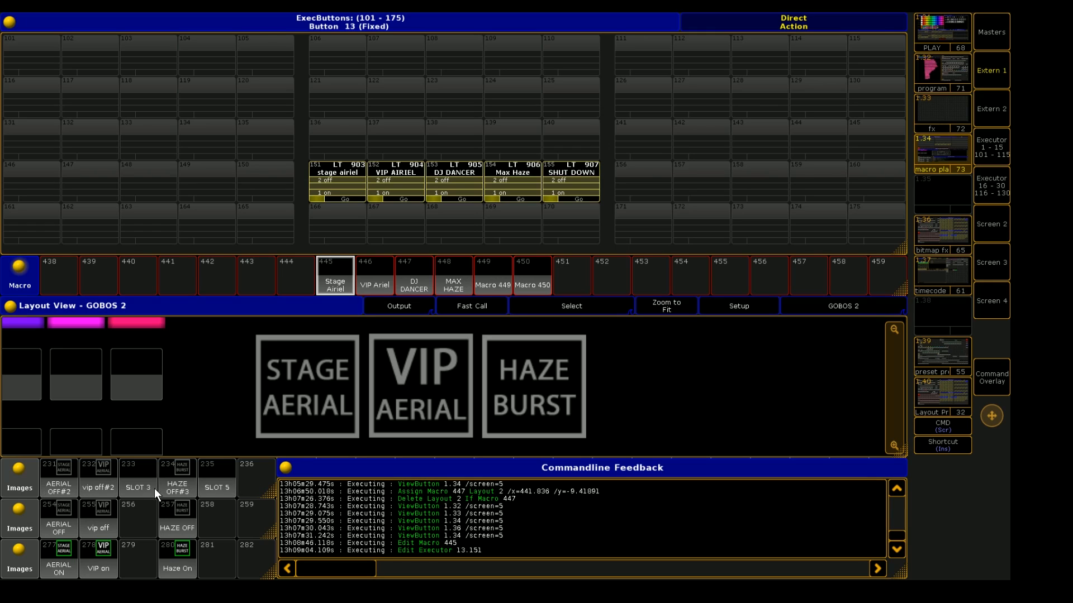
pyautogui.moveTo(29, 497)
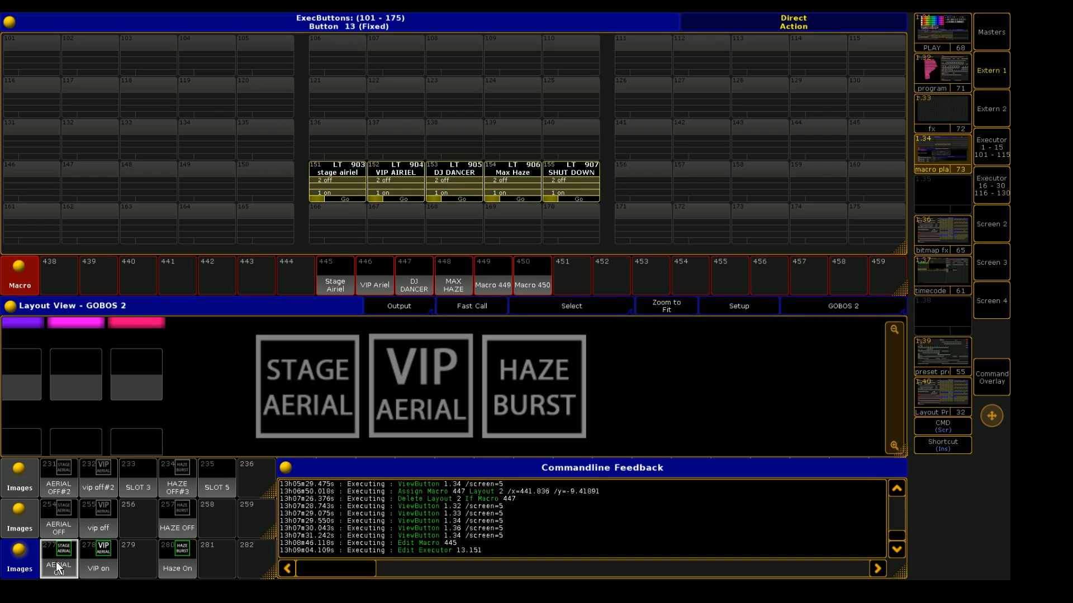
pyautogui.click(59, 564)
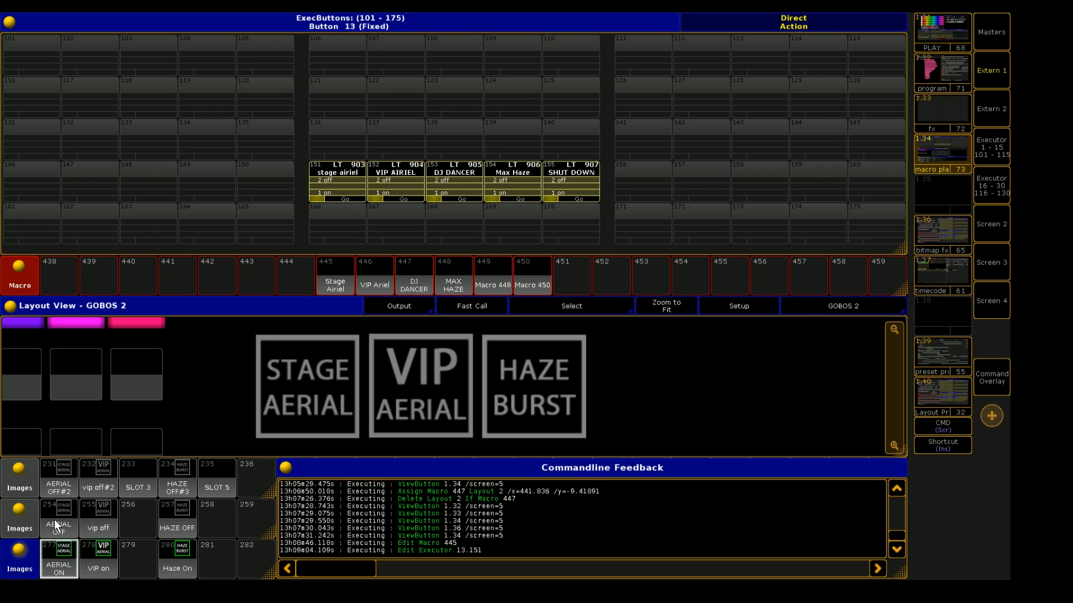
pyautogui.moveTo(75, 567)
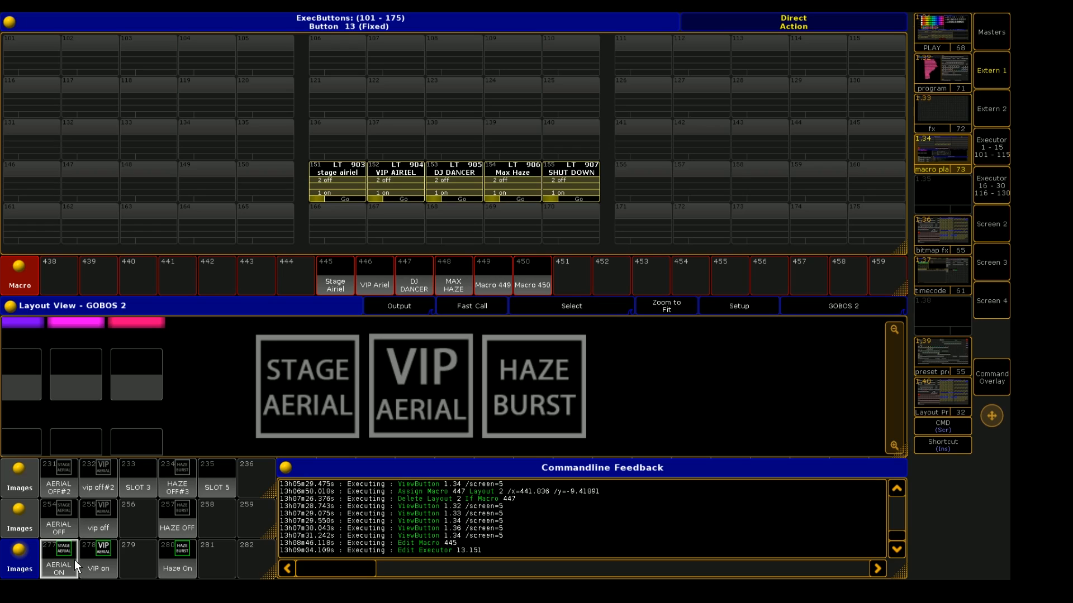
pyautogui.moveTo(58, 570)
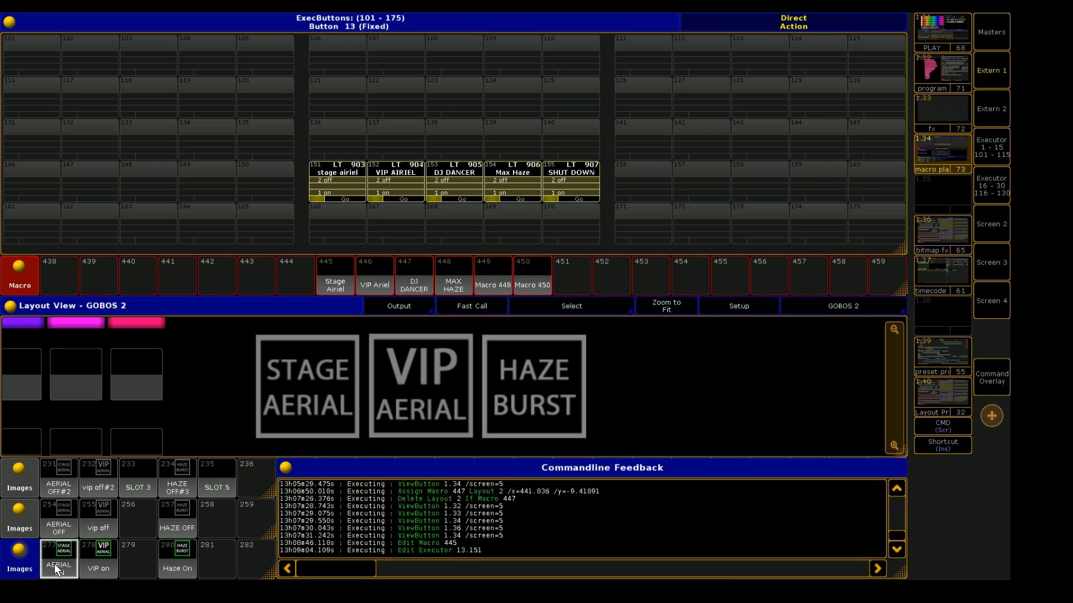
pyautogui.click(58, 565)
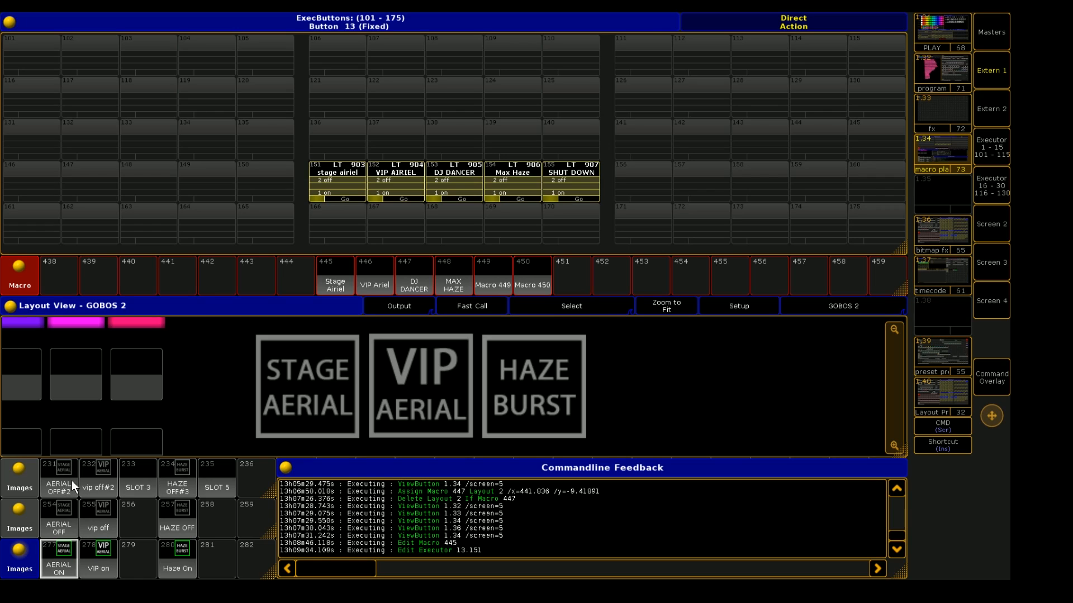
pyautogui.moveTo(208, 443)
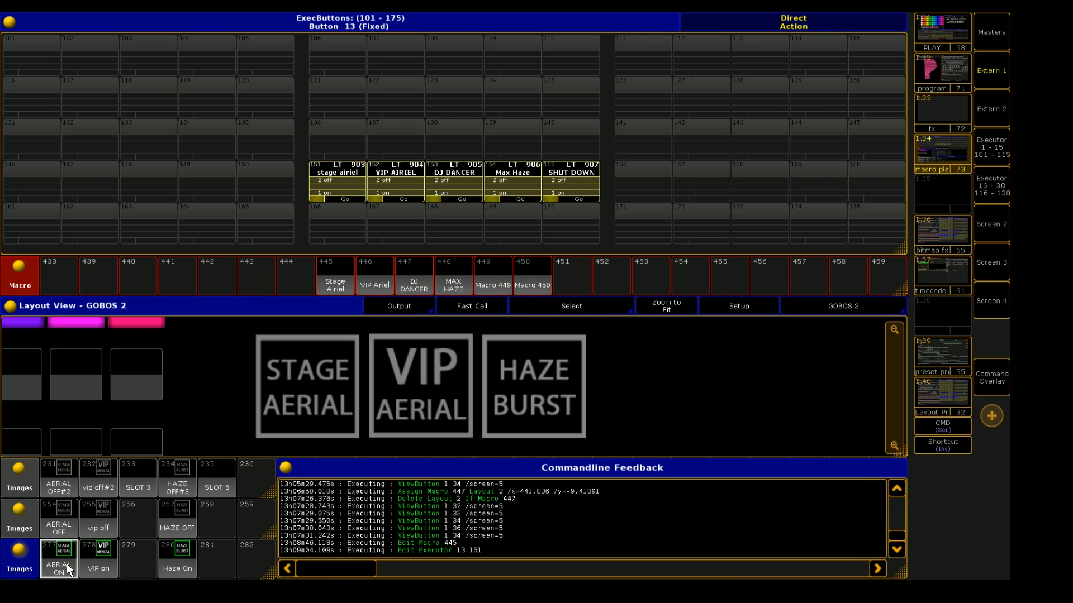
pyautogui.moveTo(51, 528)
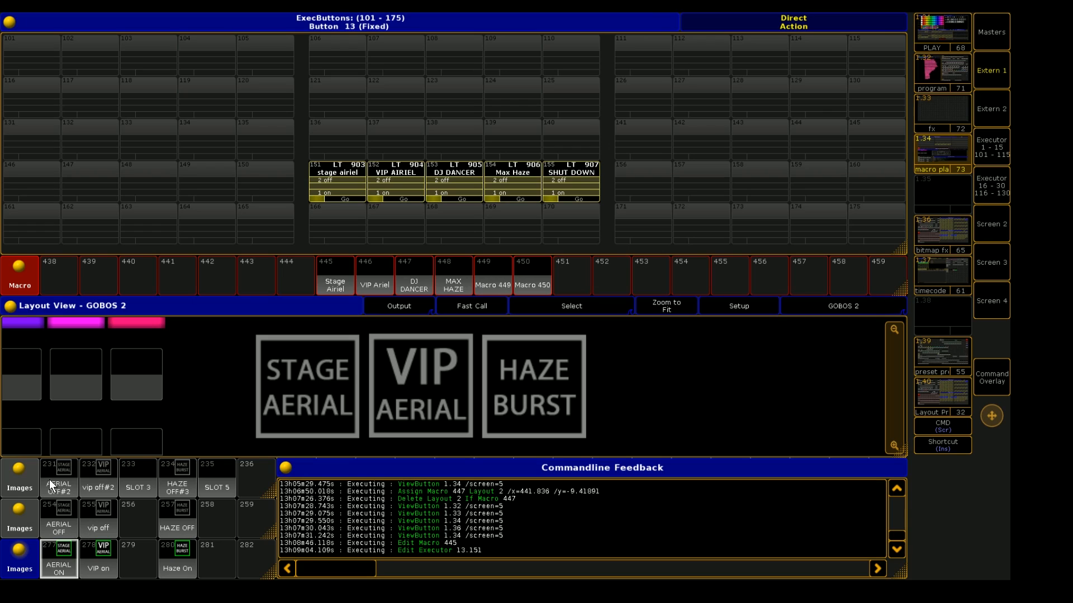
pyautogui.moveTo(342, 410)
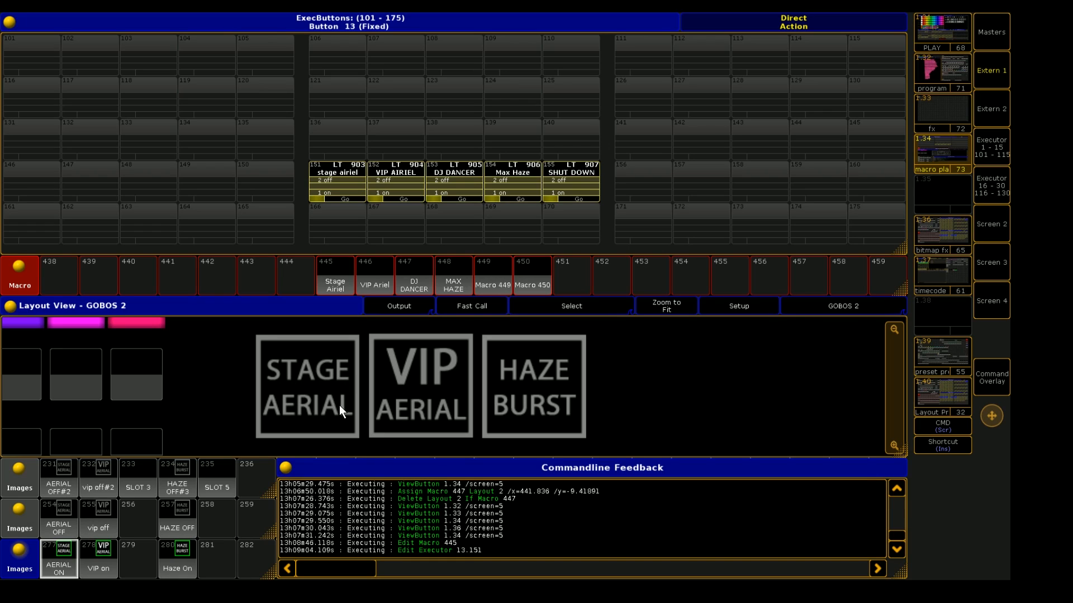
pyautogui.moveTo(182, 361)
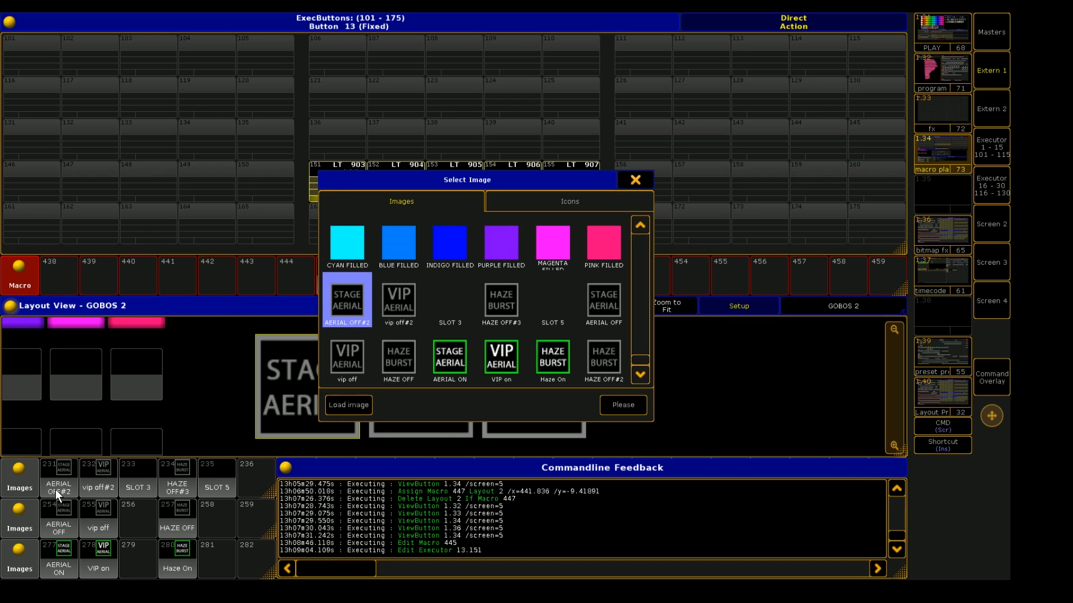
pyautogui.click(633, 179)
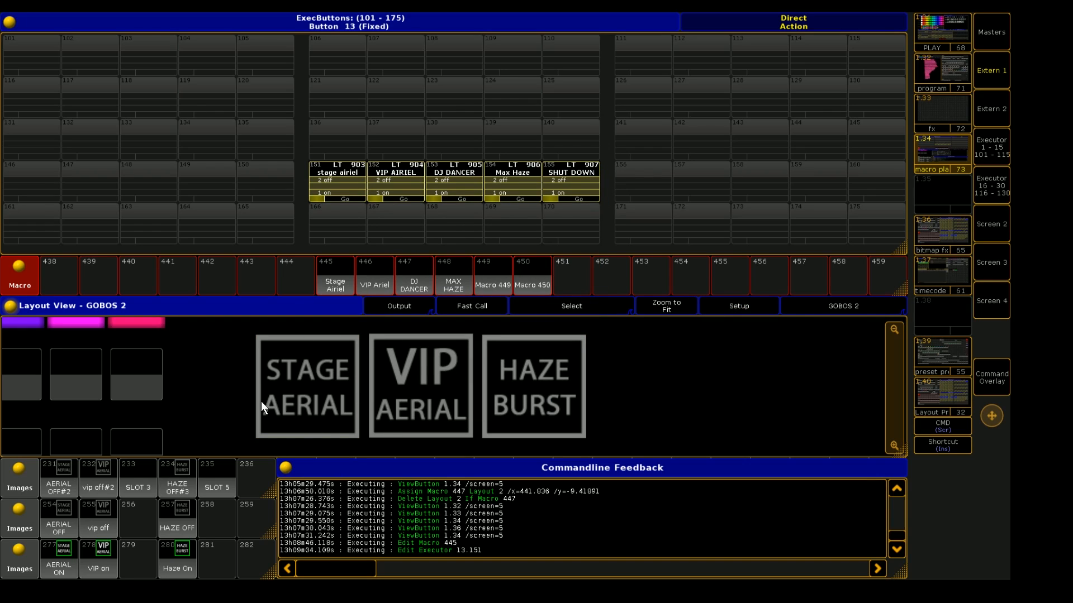
pyautogui.moveTo(513, 400)
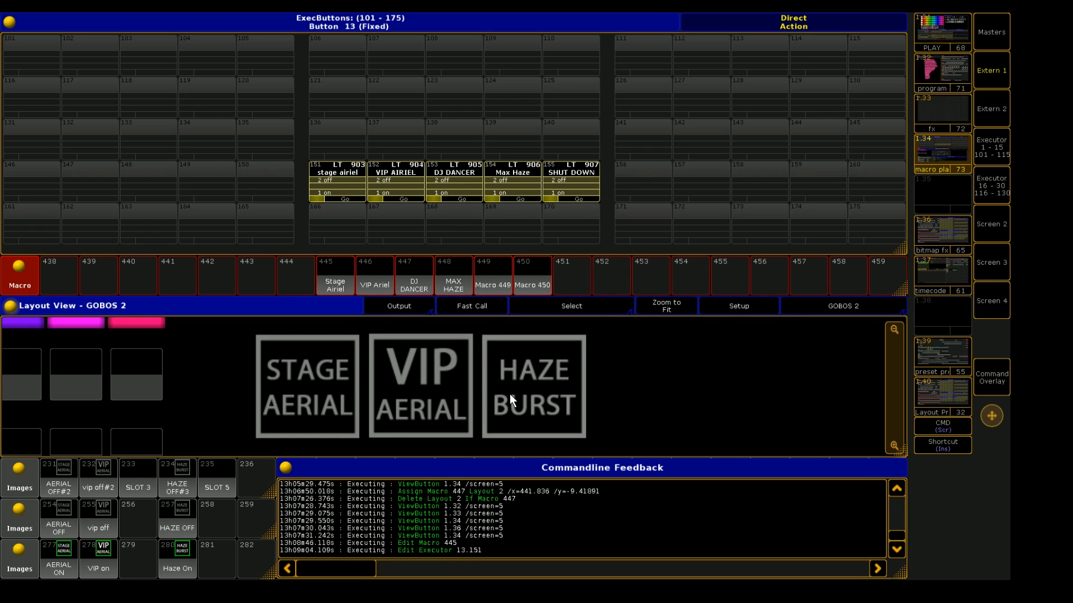
pyautogui.moveTo(92, 494)
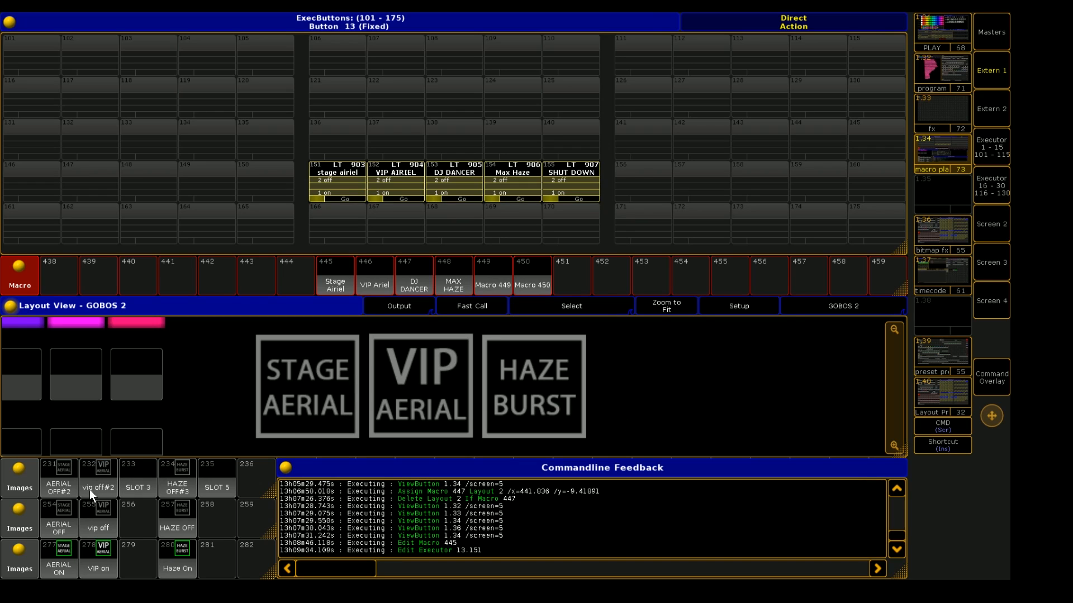
pyautogui.moveTo(987, 390)
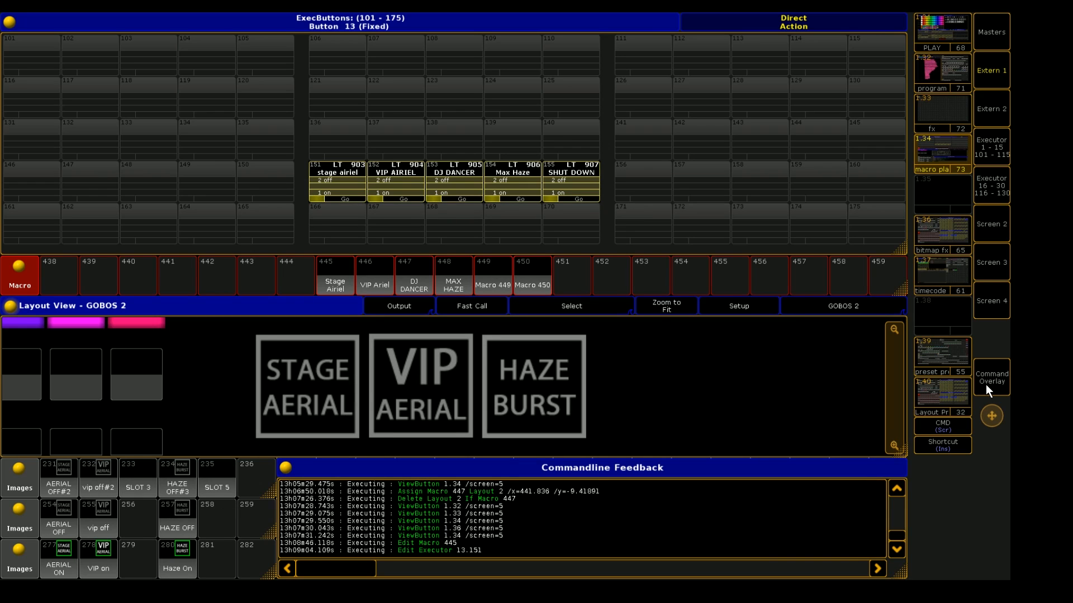
# Step: Copy image 277 (AERIAL ON) into placeholder image 231 via the command overlay
pyautogui.click(991, 378)
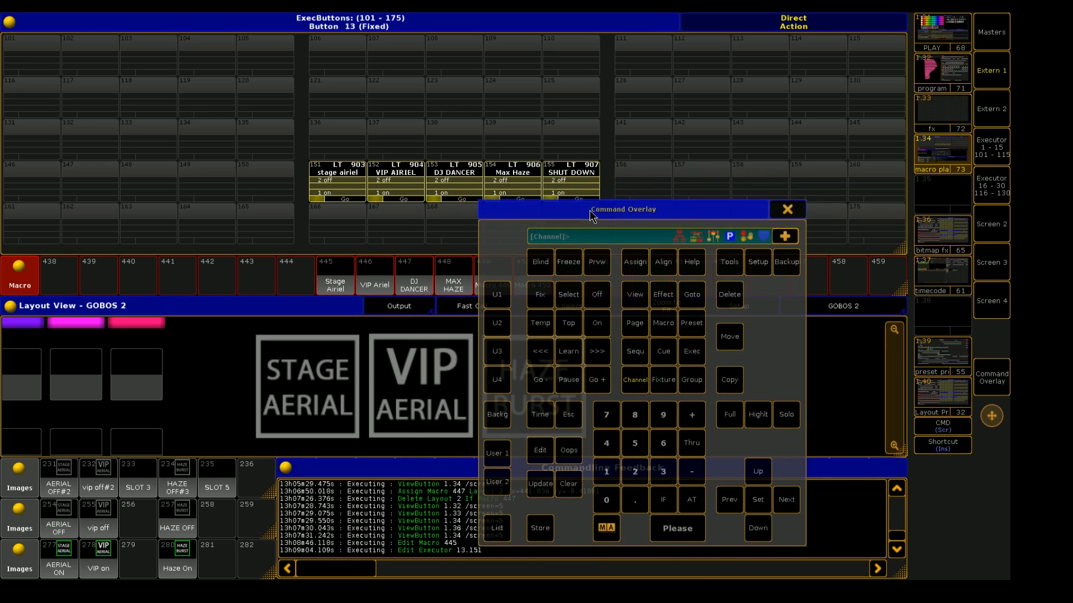
pyautogui.moveTo(728, 393)
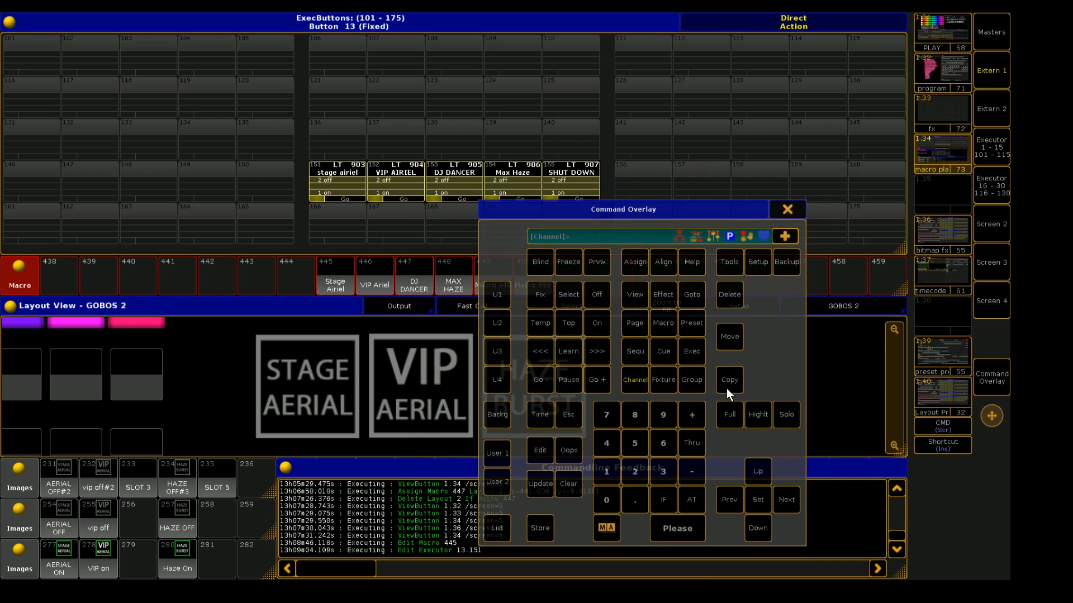
pyautogui.click(728, 380)
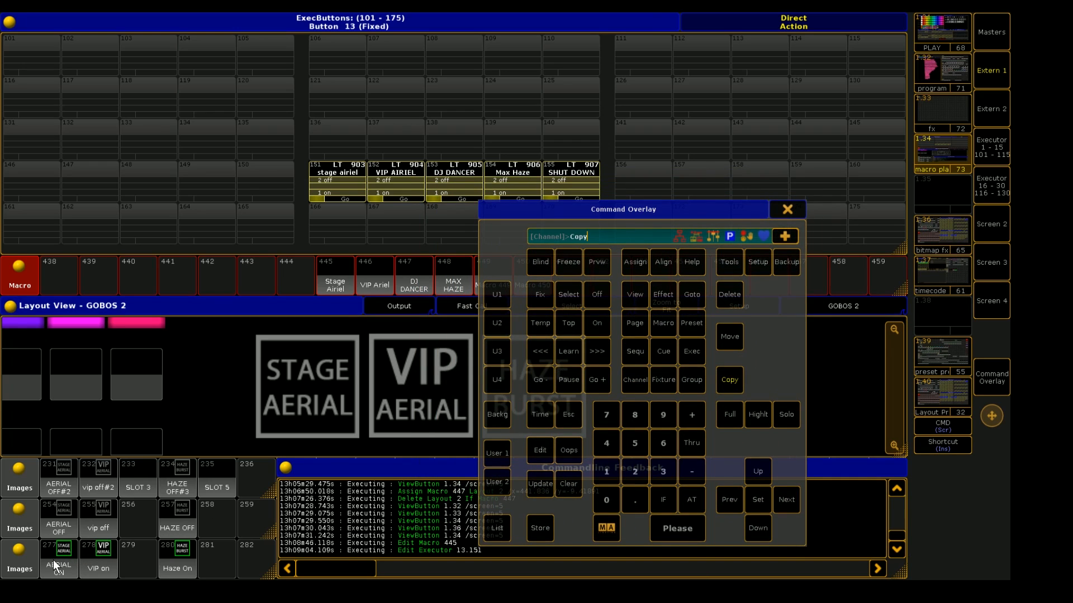
pyautogui.click(691, 500)
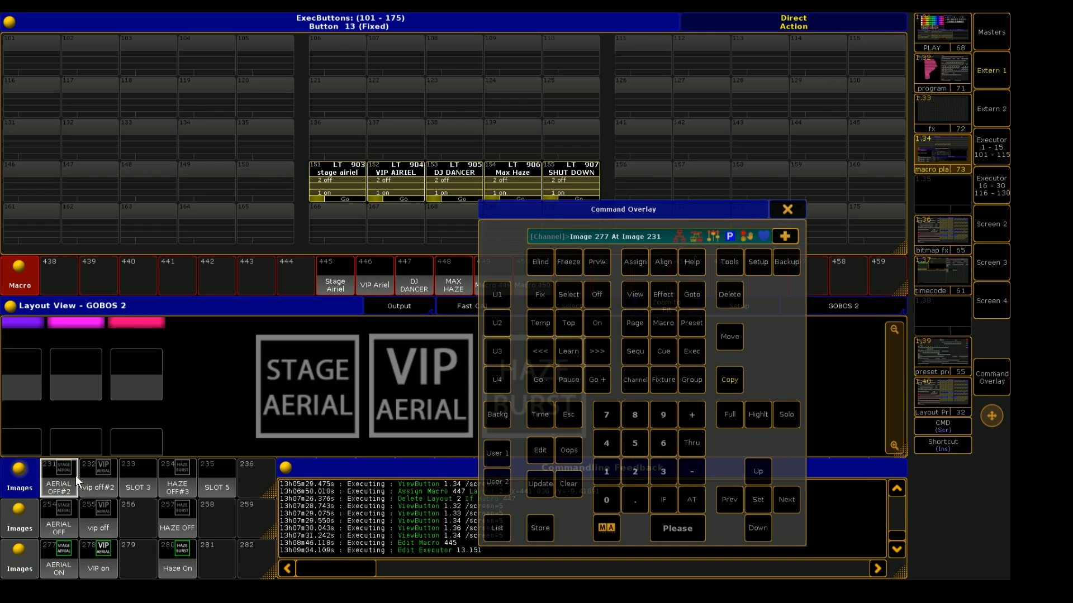
pyautogui.click(729, 380)
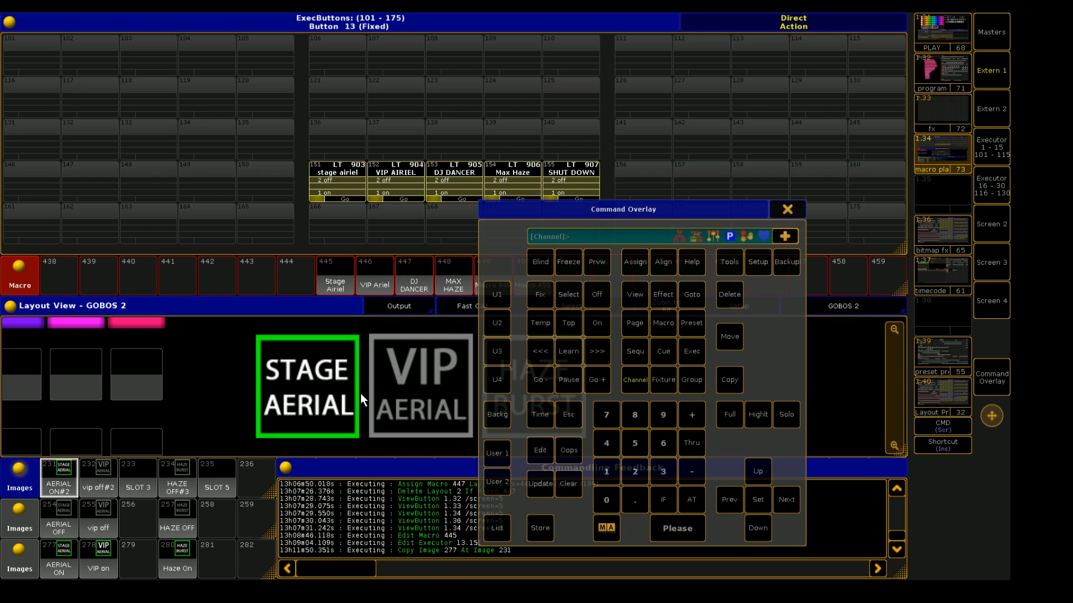
pyautogui.click(785, 209)
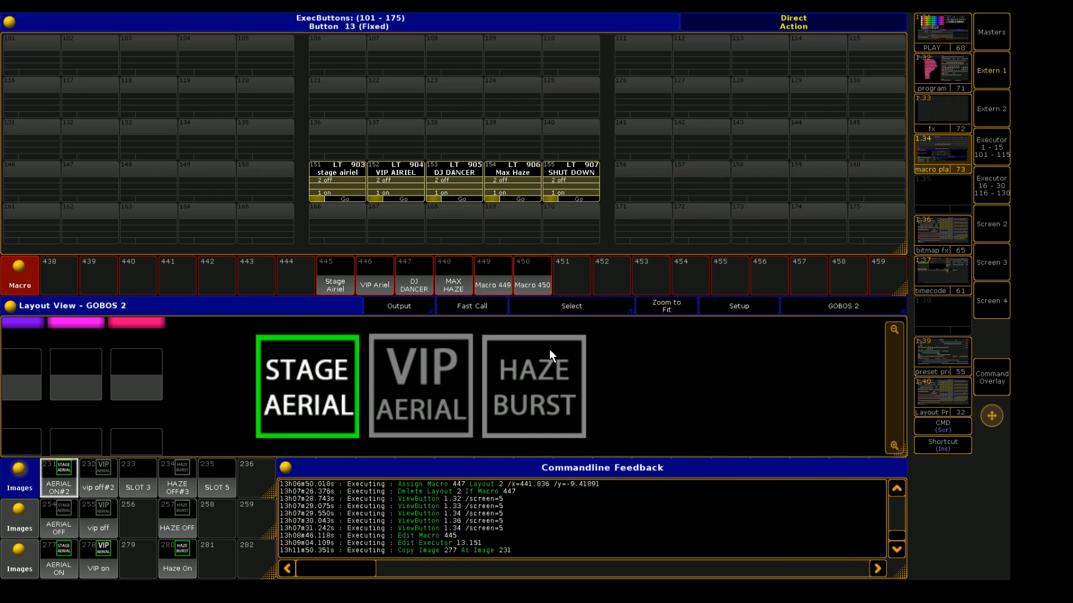
pyautogui.moveTo(328, 397)
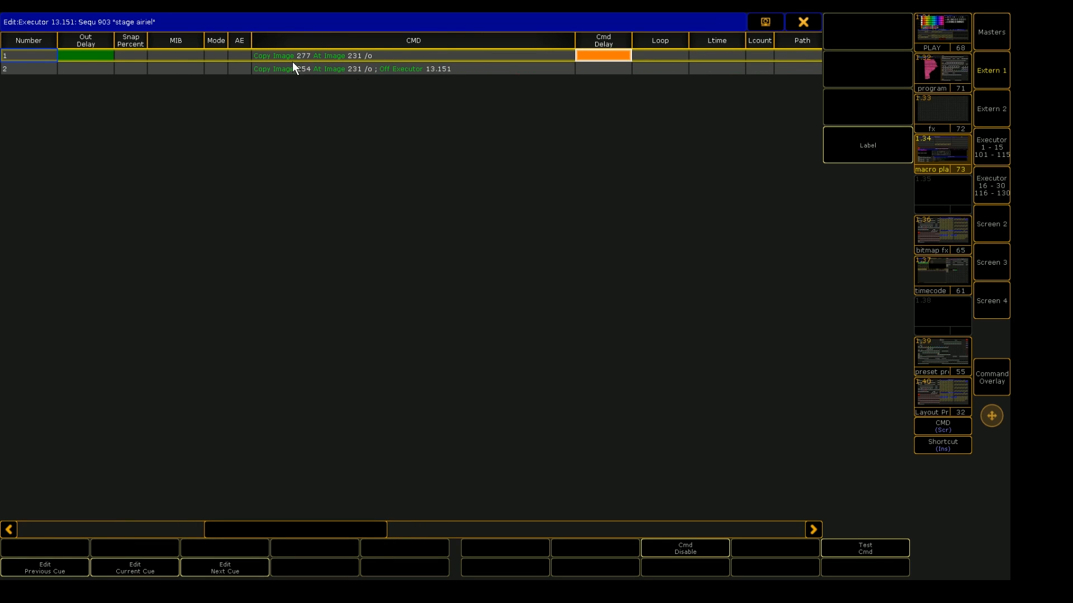
# Step: Inspect cue 1's copy-image command, then load cue 2's 'Copy Image 254 At Image 231 /o ; Off Executor 13.151' for editing
pyautogui.click(412, 56)
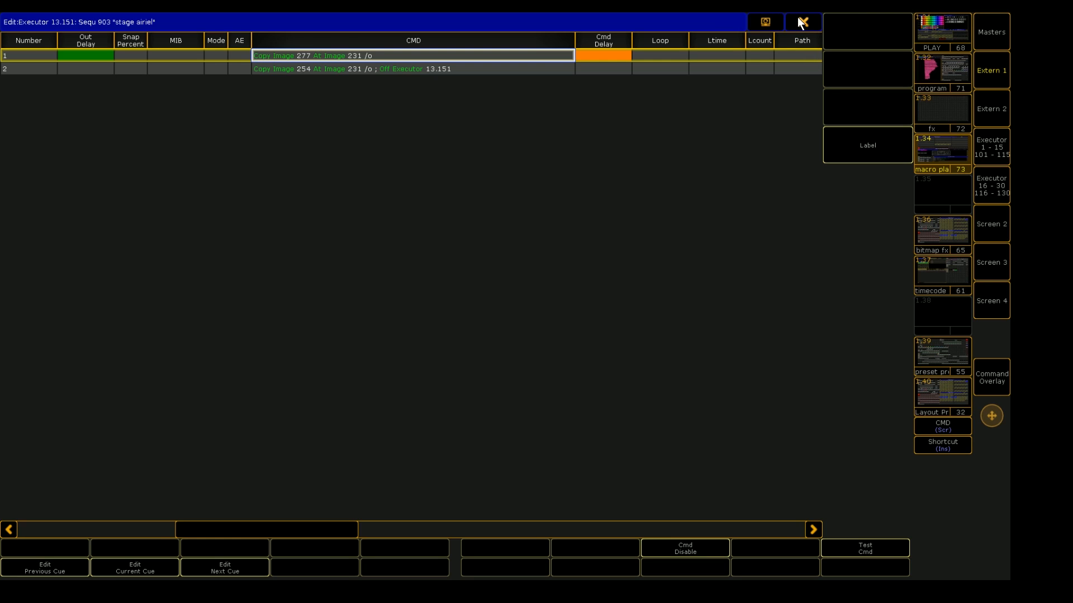
pyautogui.click(803, 21)
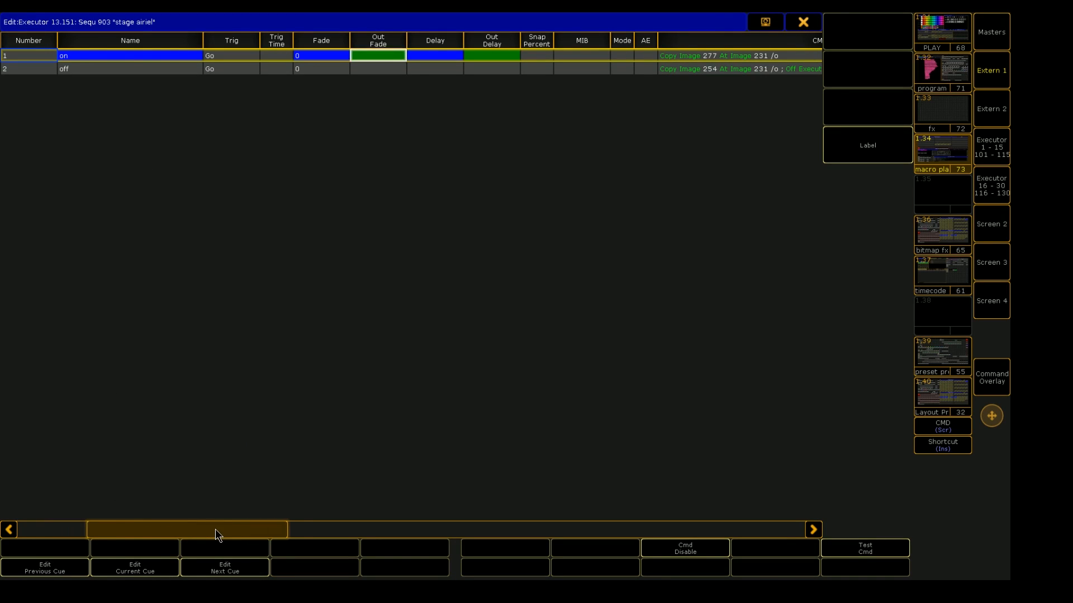
pyautogui.hscroll(3)
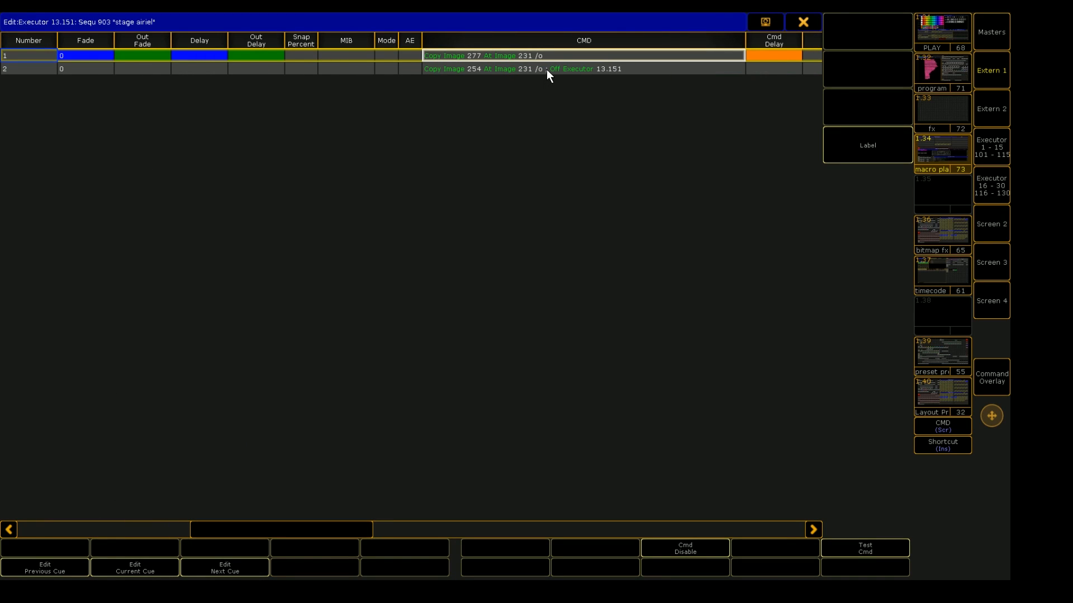
pyautogui.moveTo(535, 74)
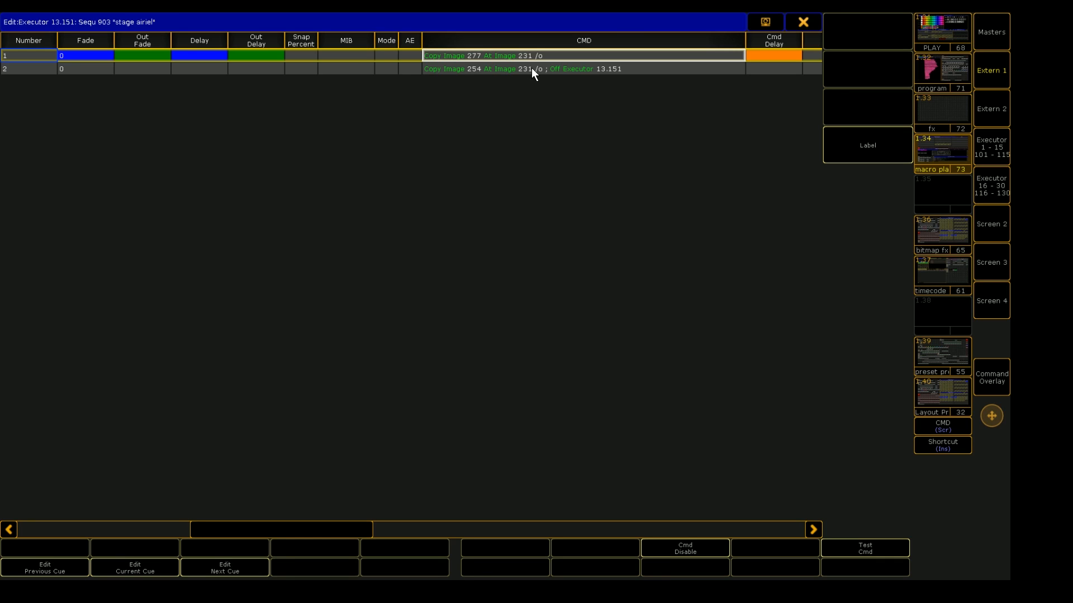
pyautogui.doubleClick(534, 68)
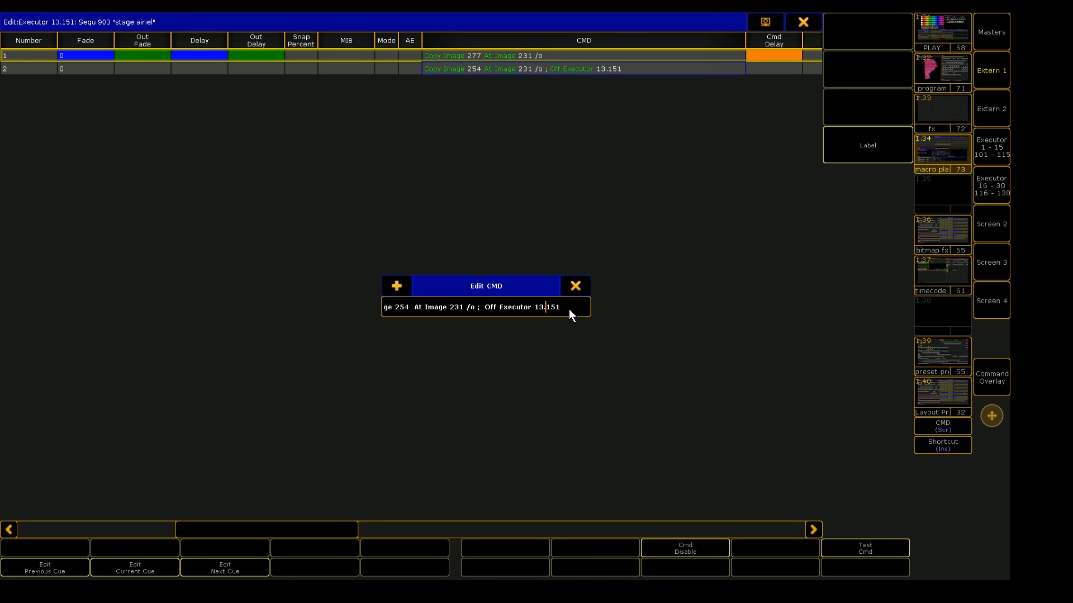
# Step: Read through cue 2's command text up to the Off Executor part without changing it
pyautogui.tripleClick(471, 307)
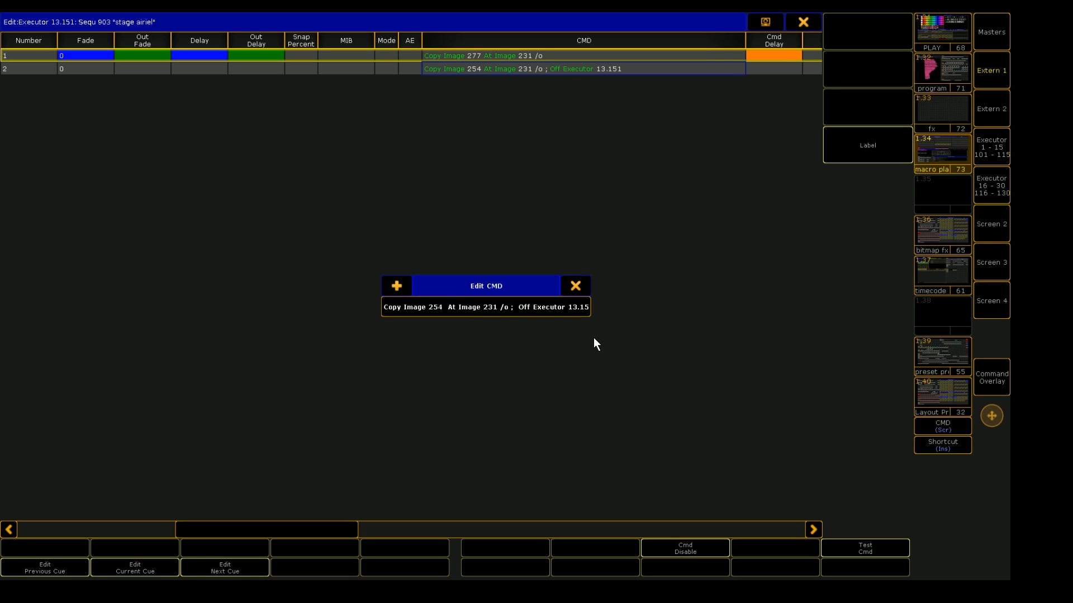
pyautogui.moveTo(392, 313)
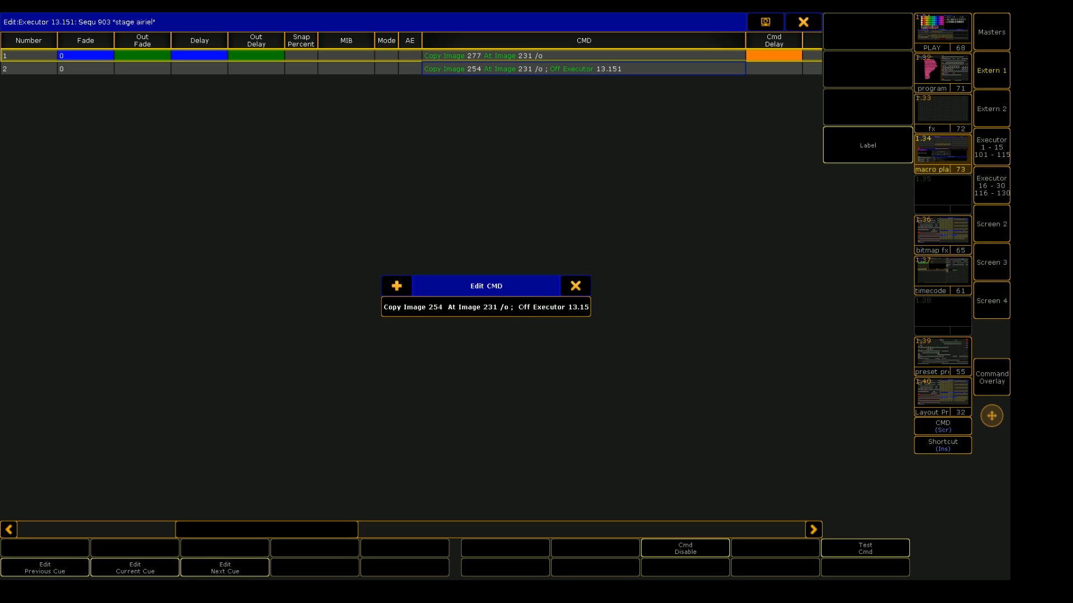
pyautogui.doubleClick(543, 306)
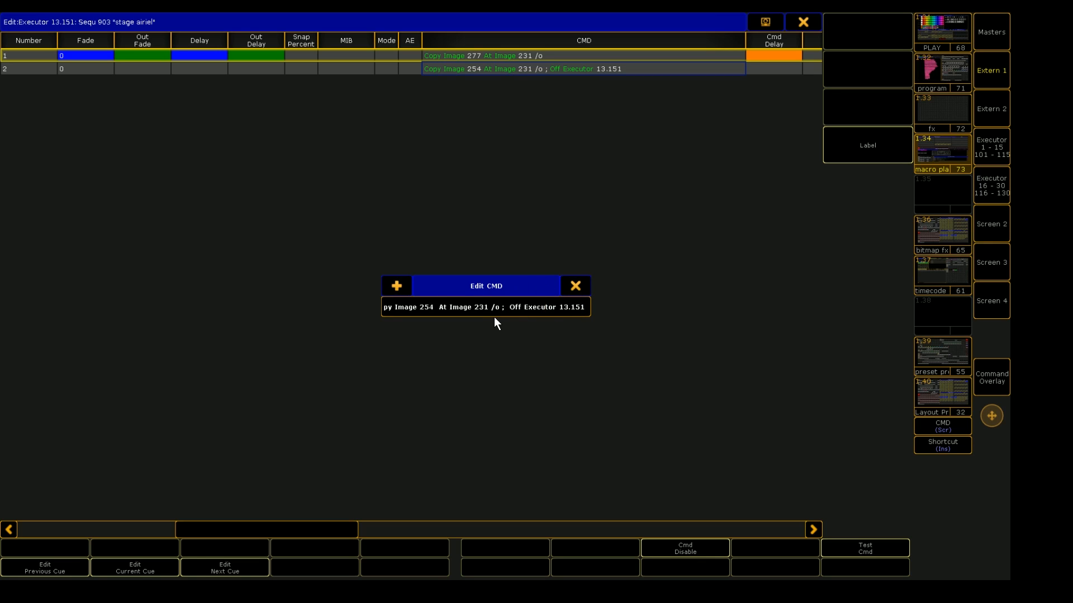
pyautogui.click(510, 306)
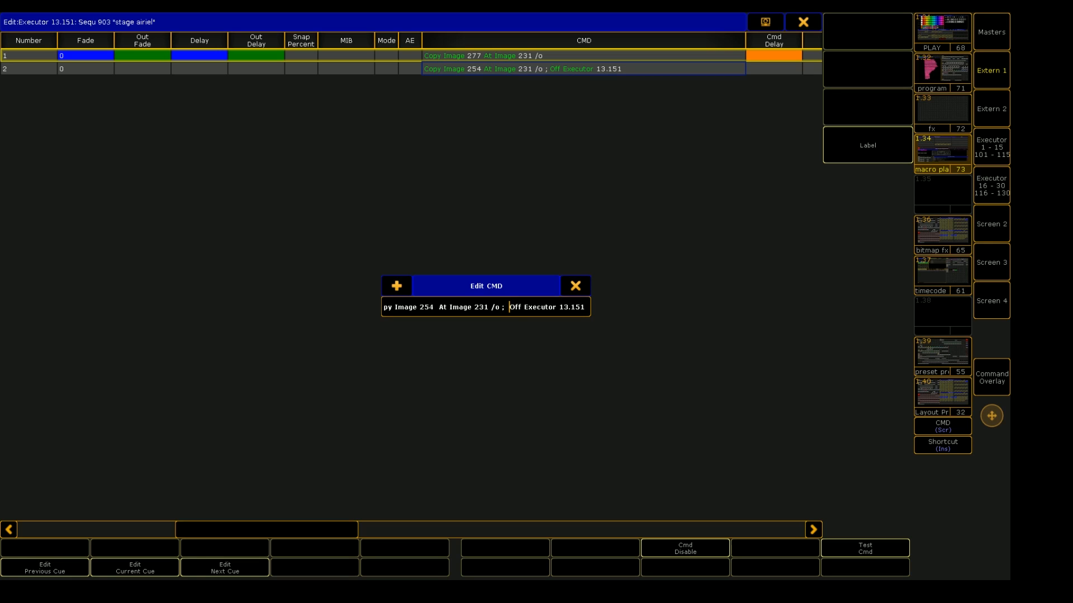
pyautogui.click(573, 285)
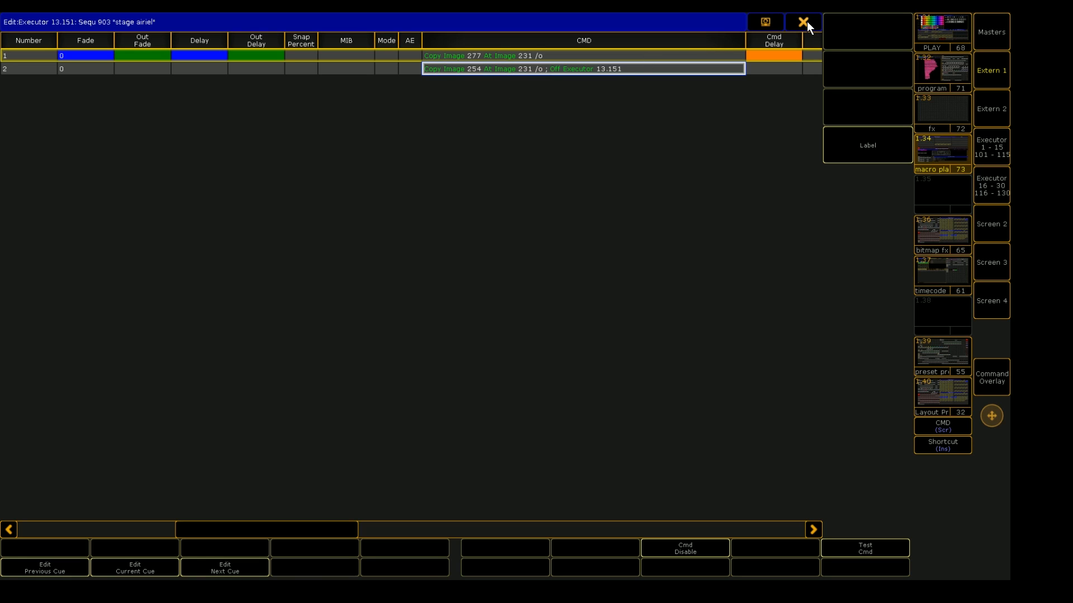
# Step: Close the sequence editor and trigger the HAZE BURST toggle on the layout
pyautogui.click(803, 21)
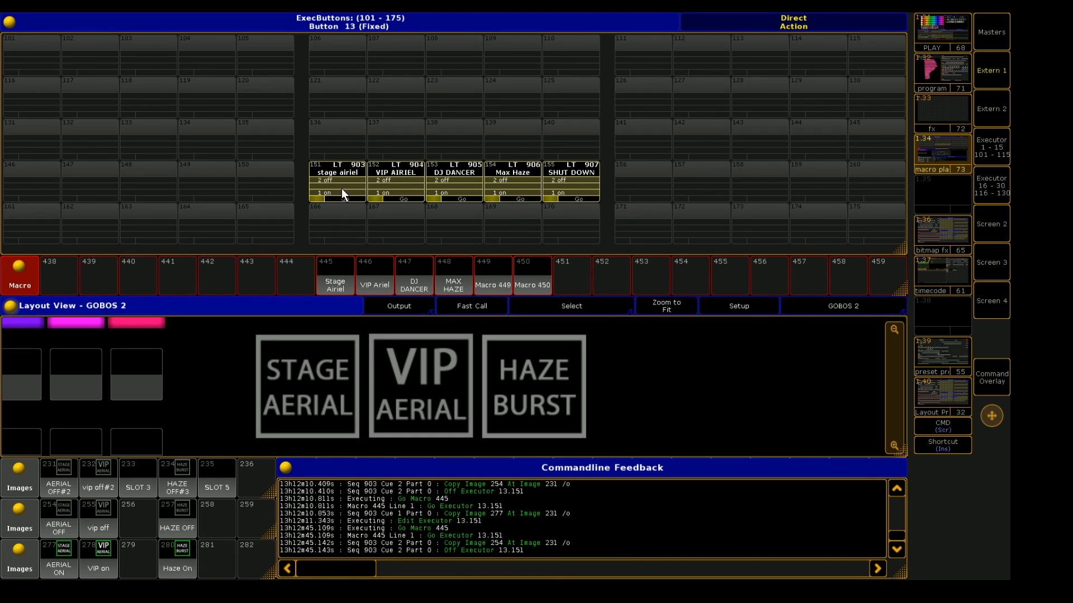
pyautogui.moveTo(541, 371)
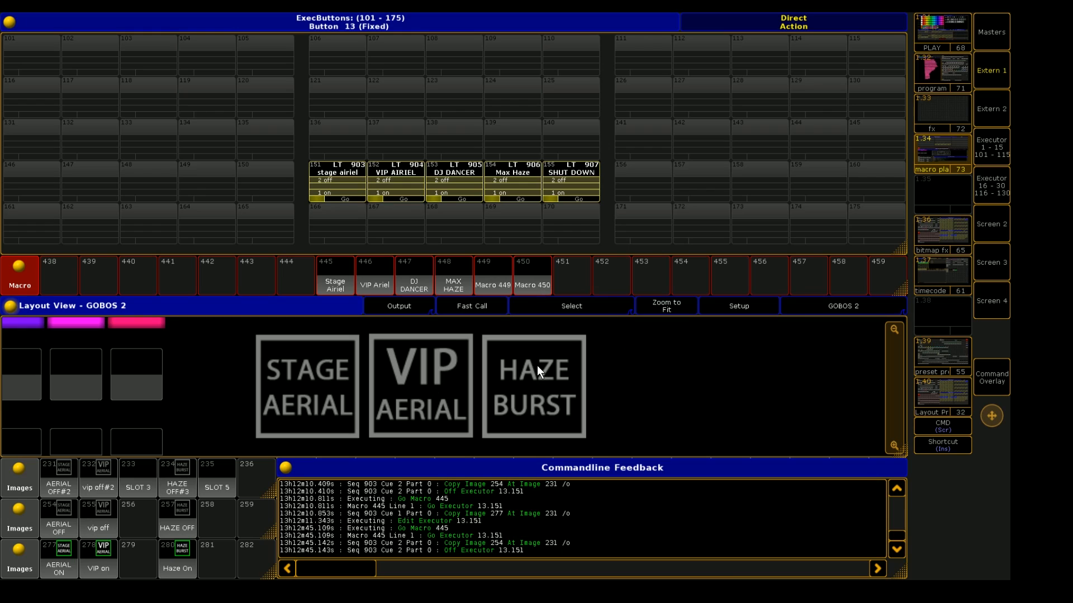
pyautogui.moveTo(535, 398)
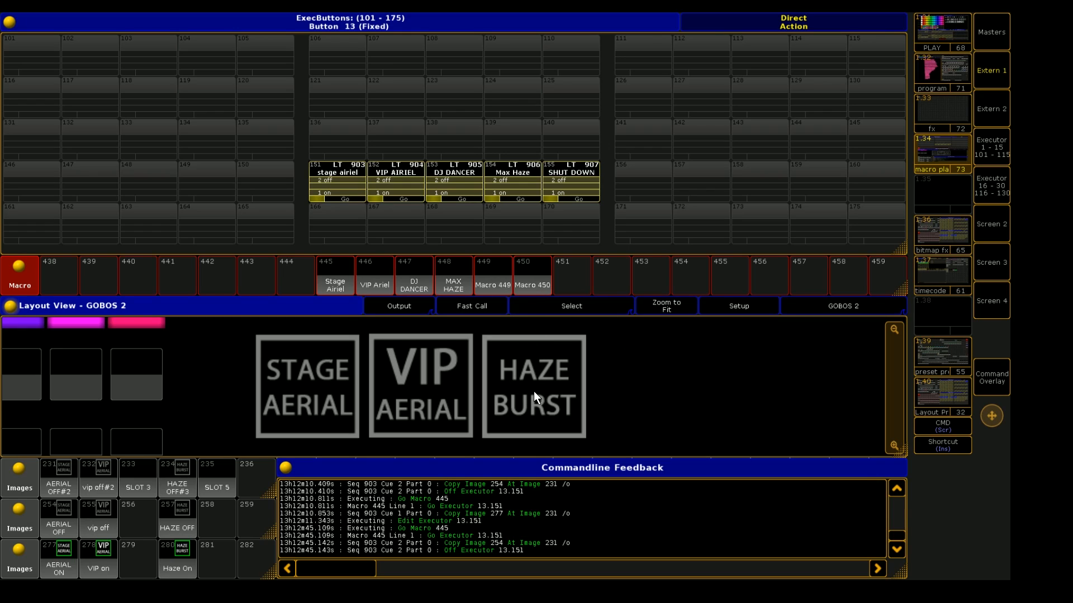
pyautogui.click(534, 386)
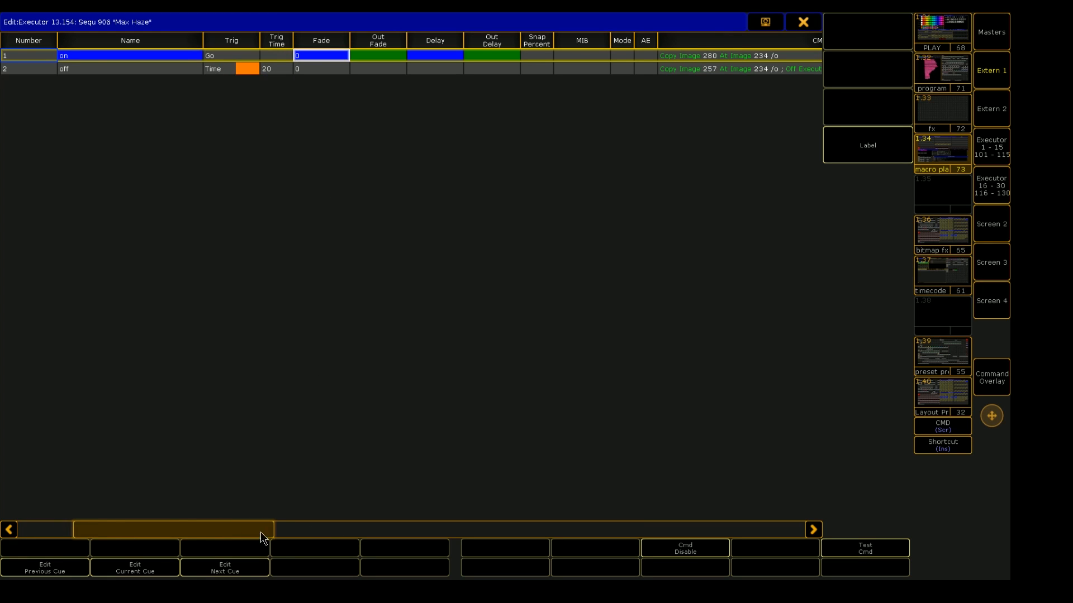
# Step: Check the Max Haze off cue copying image 257 into 234, then close the editor
pyautogui.hscroll(3)
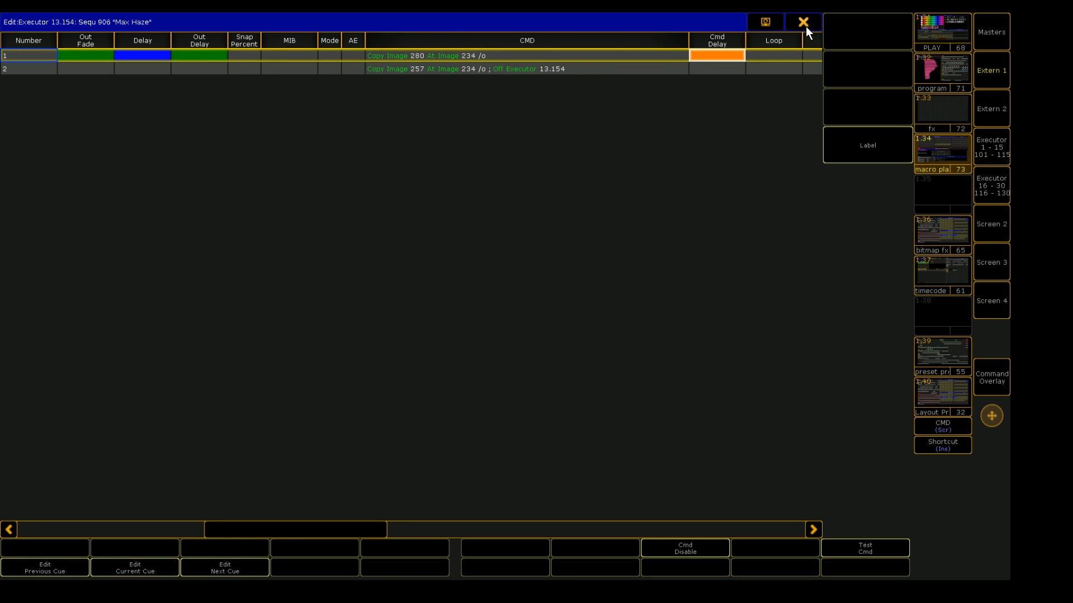
pyautogui.click(803, 21)
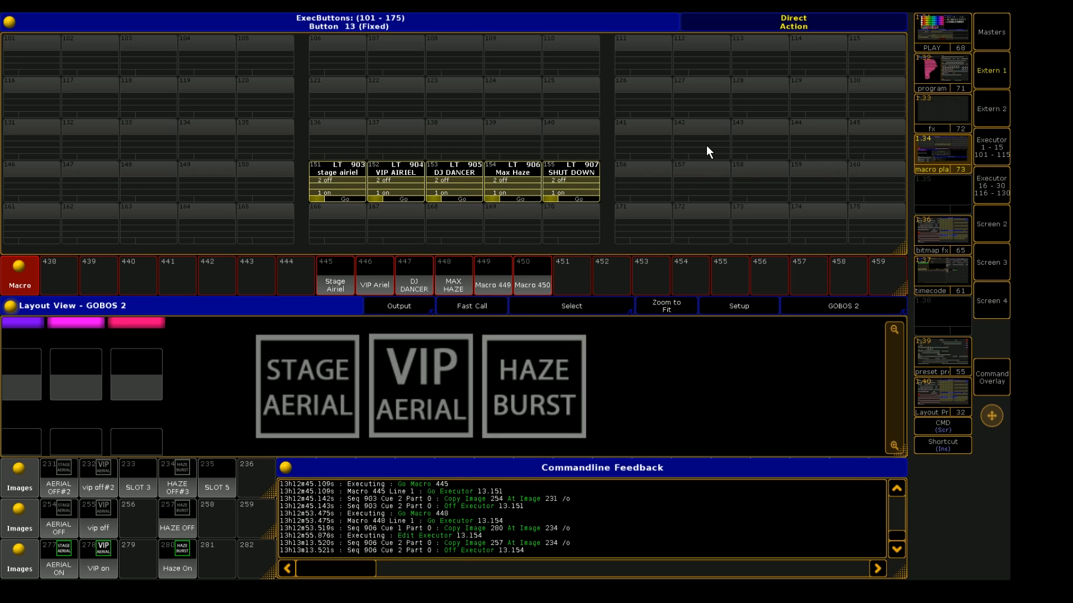
pyautogui.moveTo(680, 159)
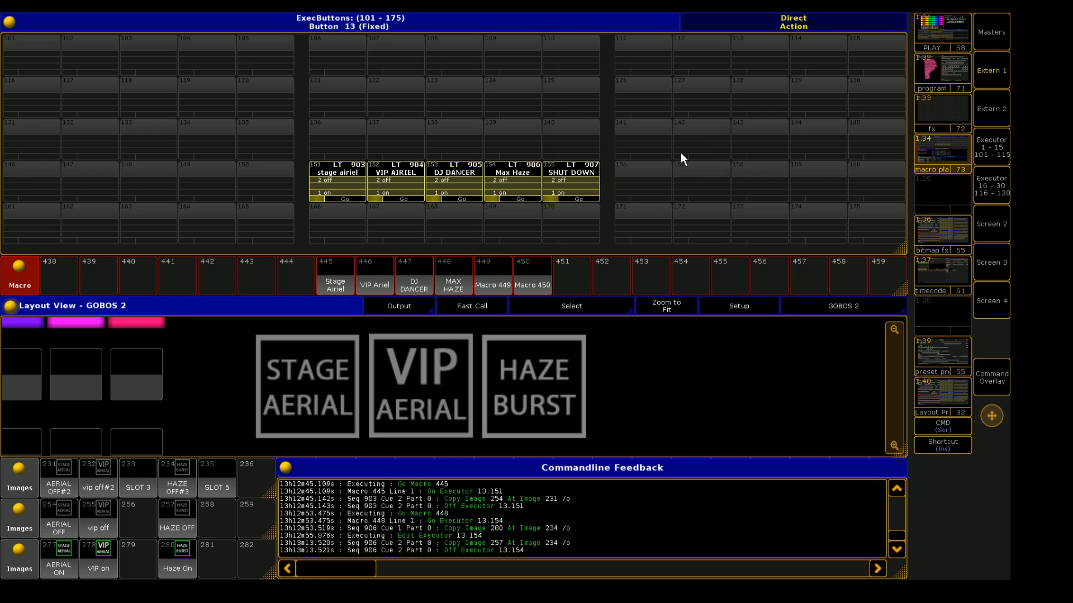
pyautogui.click(421, 385)
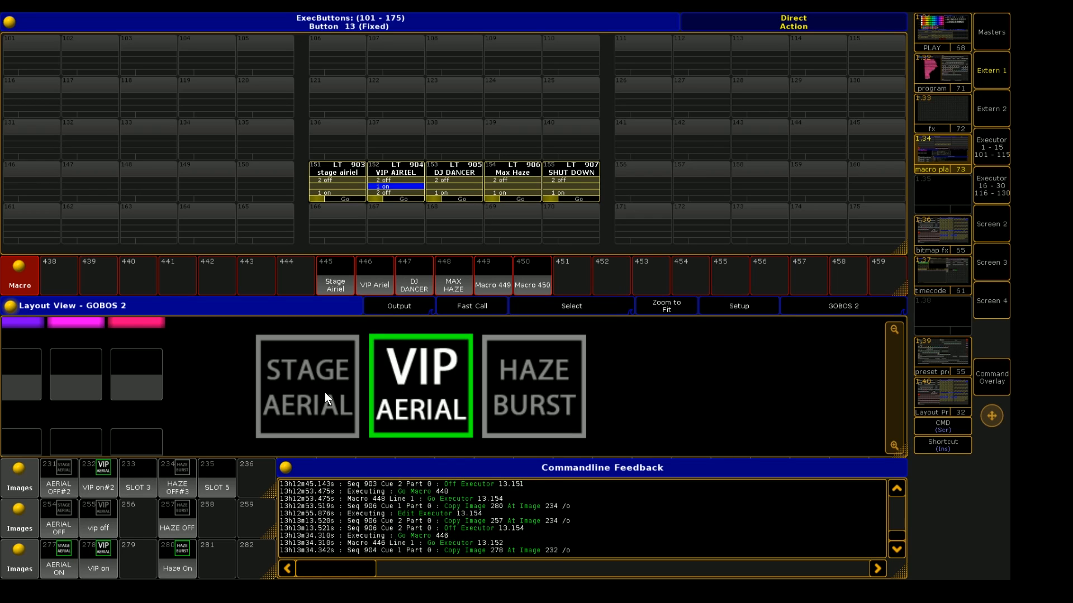
pyautogui.click(421, 386)
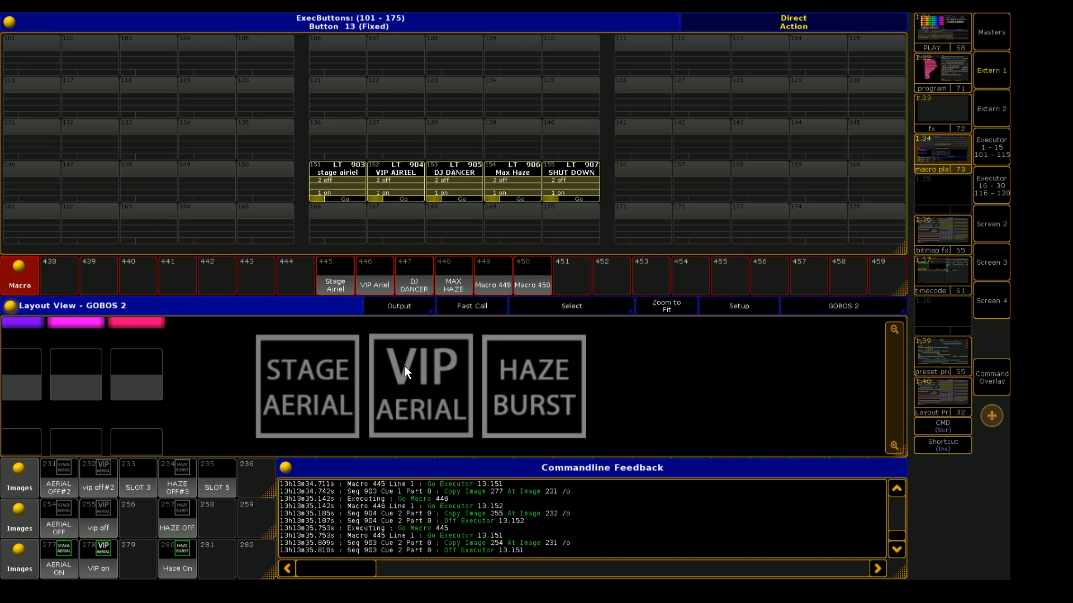
pyautogui.moveTo(402, 371)
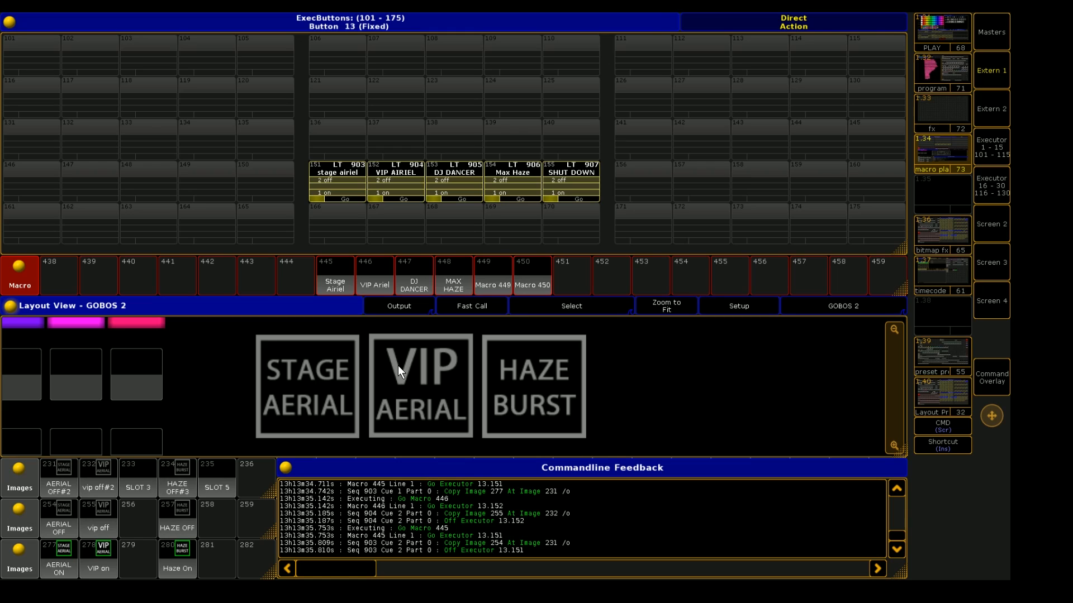
pyautogui.moveTo(291, 356)
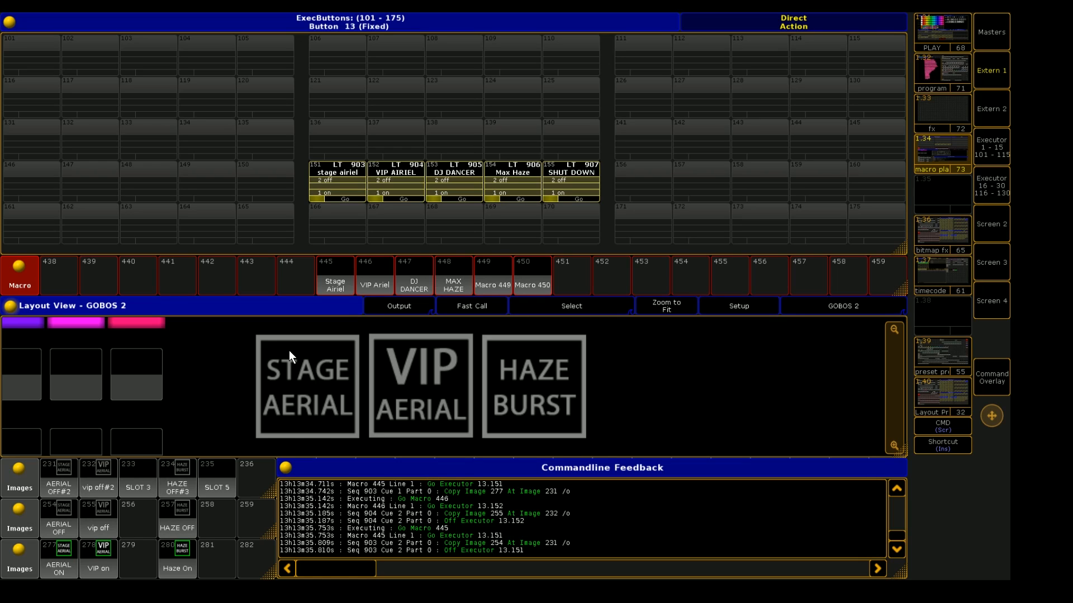